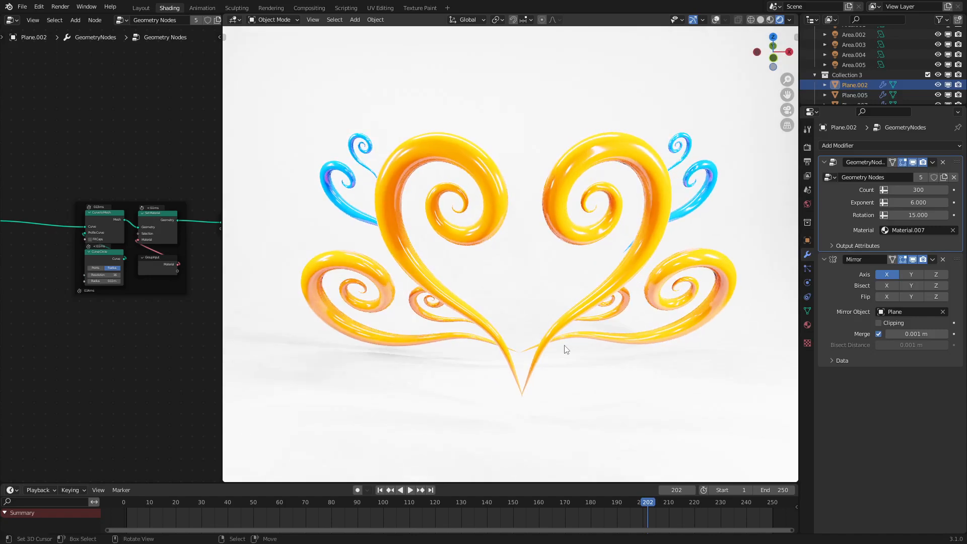
mouse_move(442, 291)
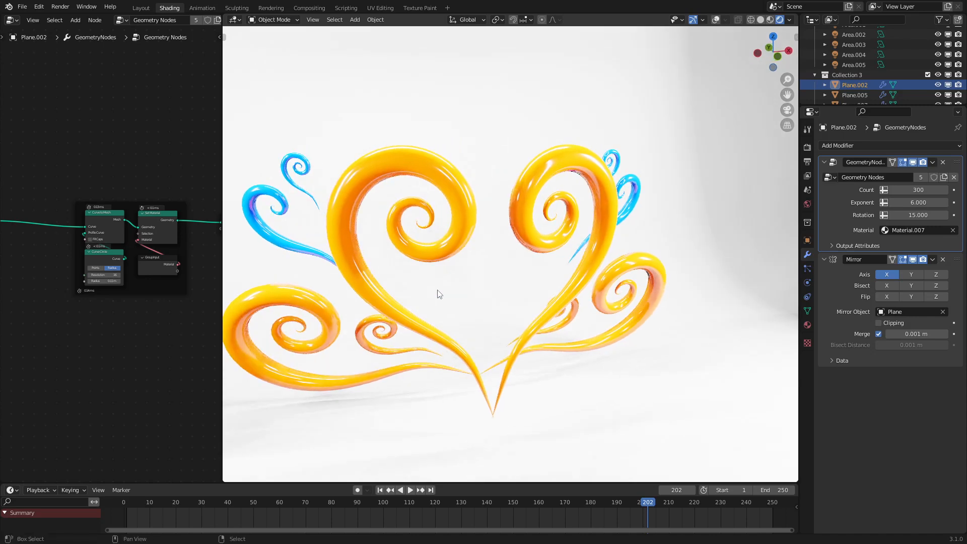
Orbit the view around the glossy orange-and-blue heart swirl ornament.
drag(915, 214, 891, 215)
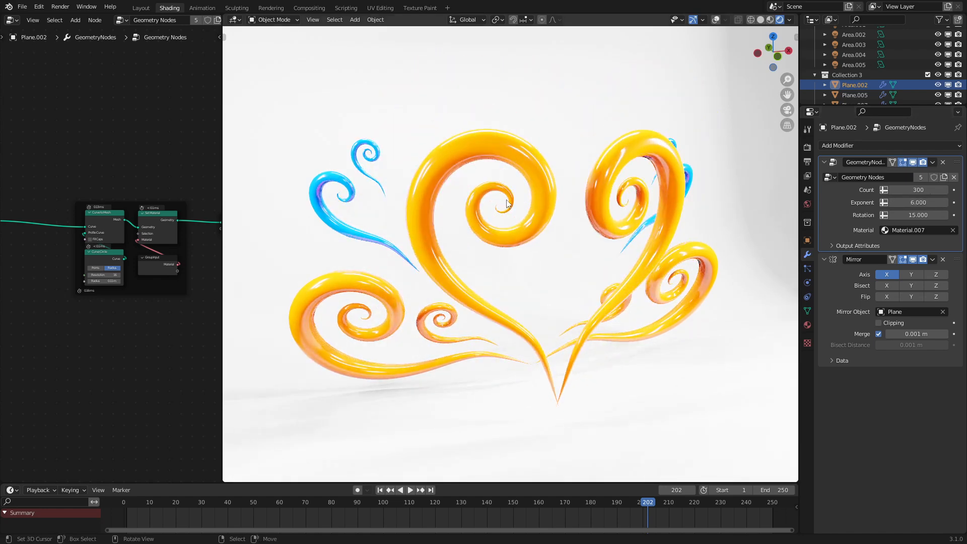
mouse_move(483, 273)
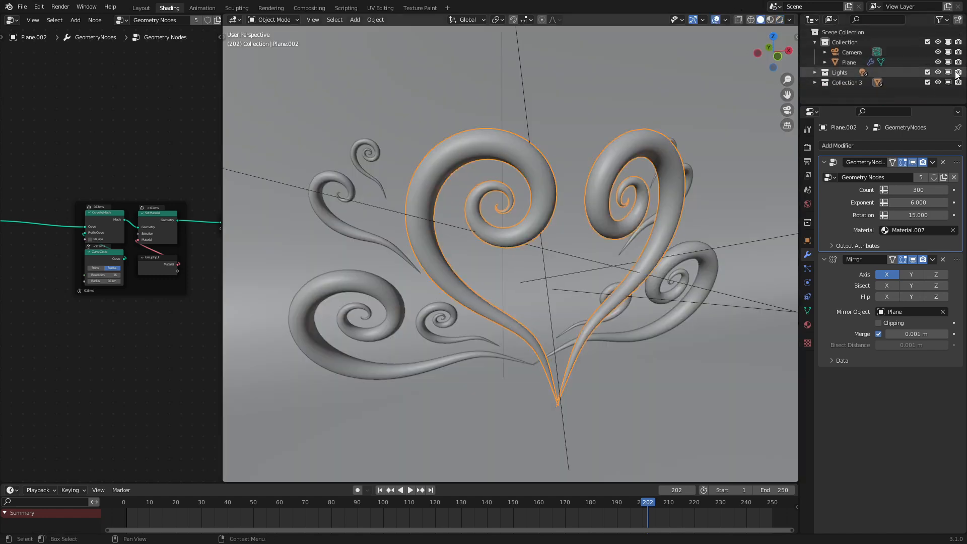
Hide the ornament collection, add a plane at the origin, and create a new node tree.
click(353, 20)
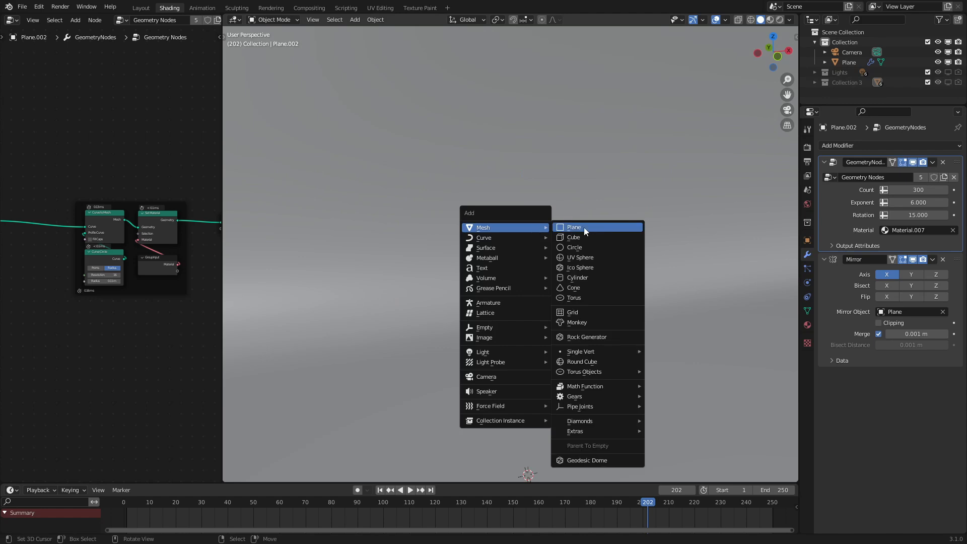
click(573, 227)
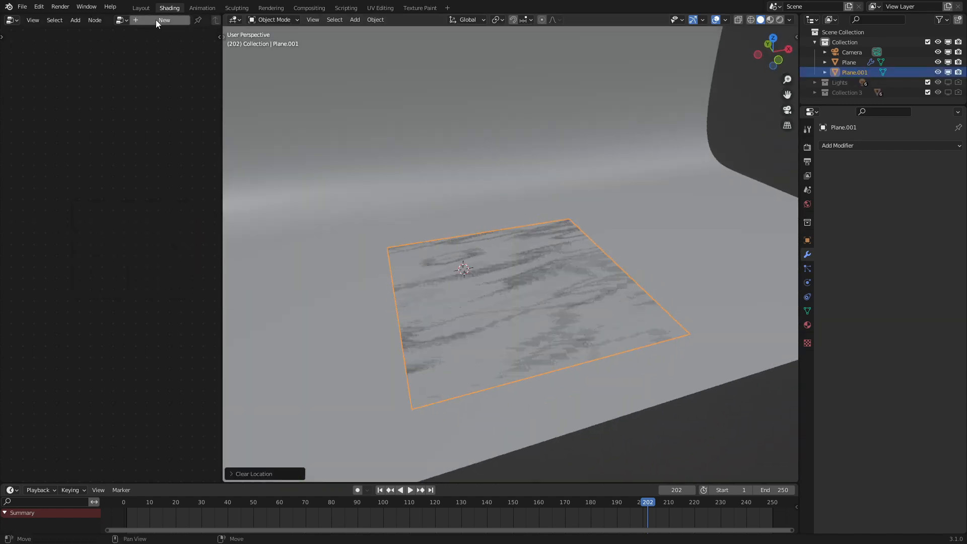
click(163, 21)
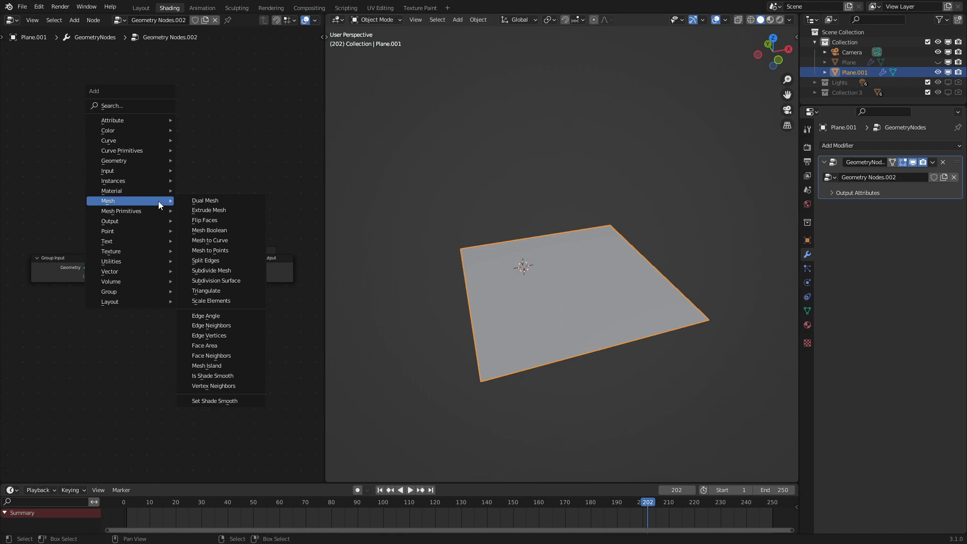
mouse_move(121, 150)
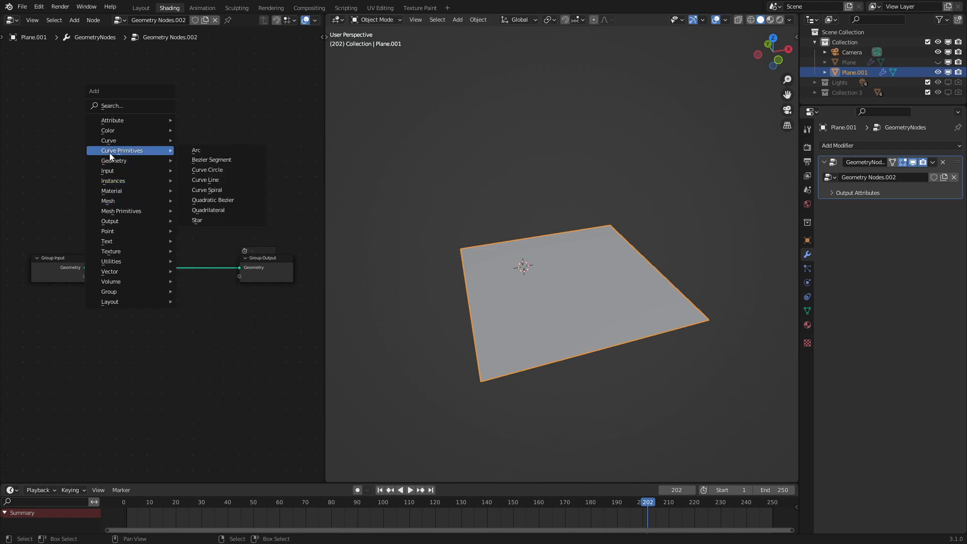
Add a Curve Line primitive and connect it to the Group Output.
click(205, 179)
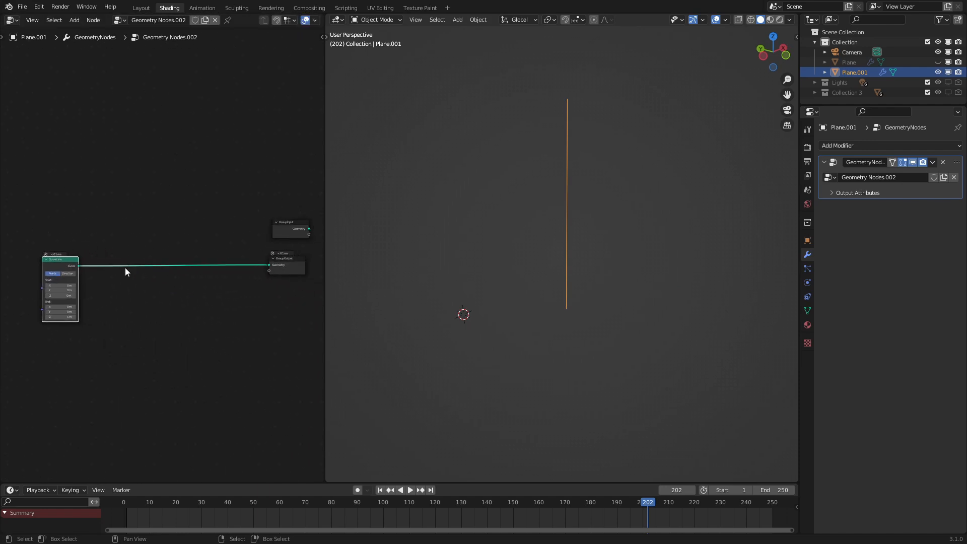
click(74, 20)
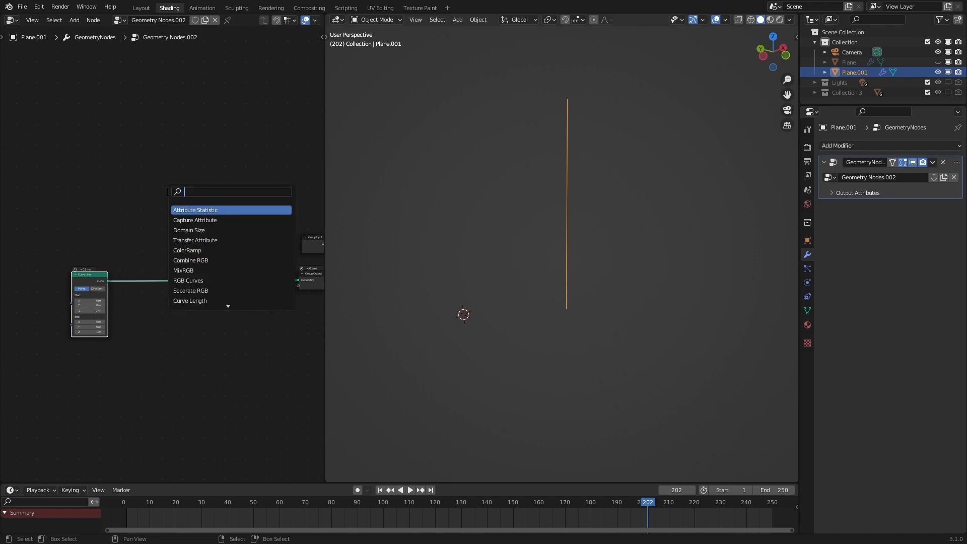
Insert a Resample Curve node before the Group Output with Count set to 300.
text(resa)
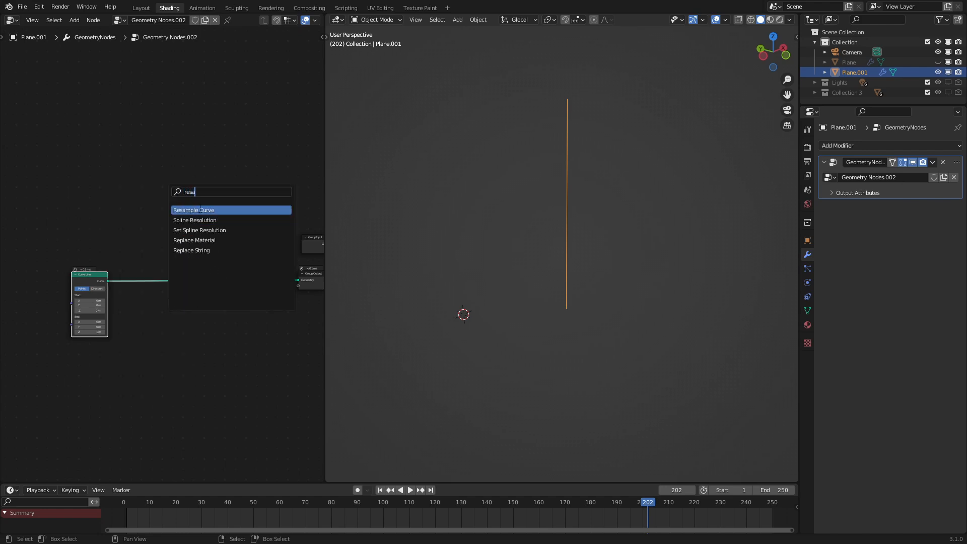
click(193, 210)
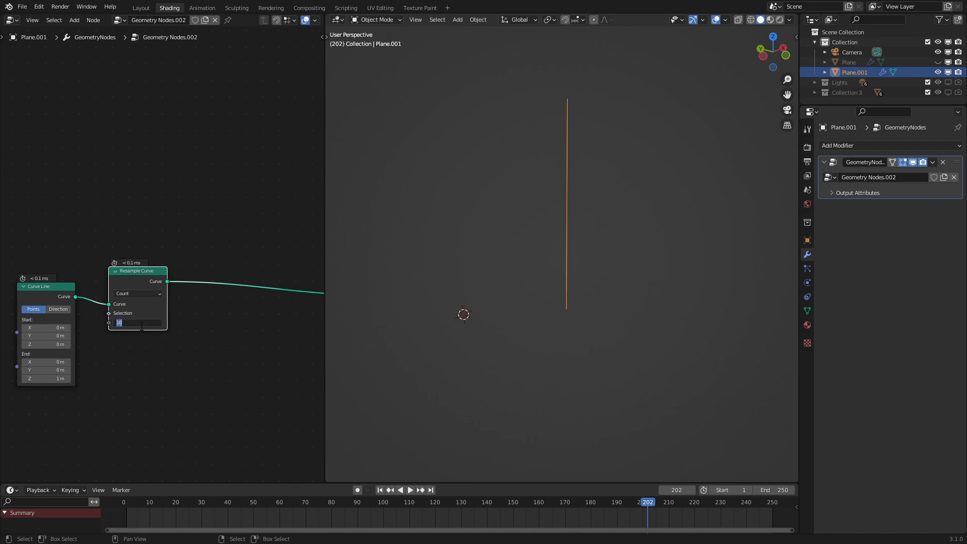
text(300)
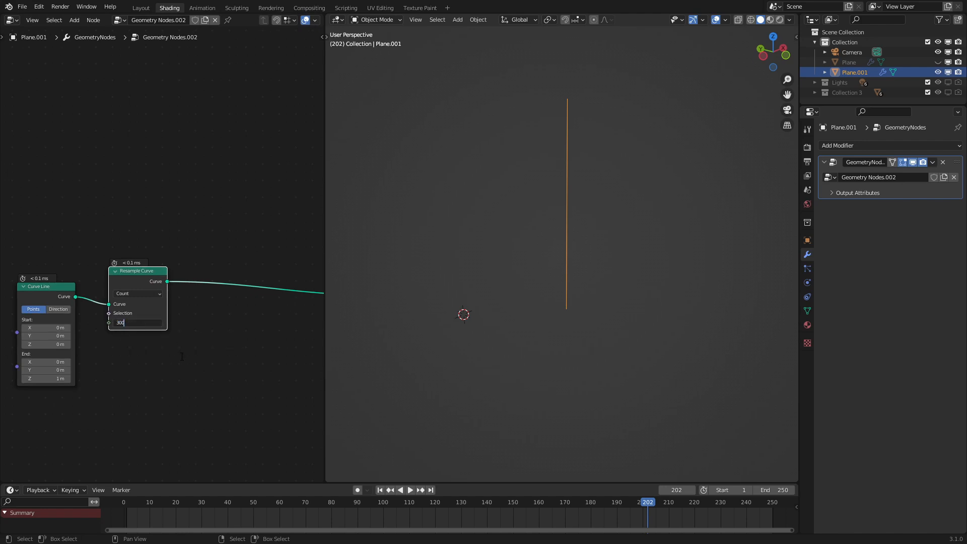
key(Return)
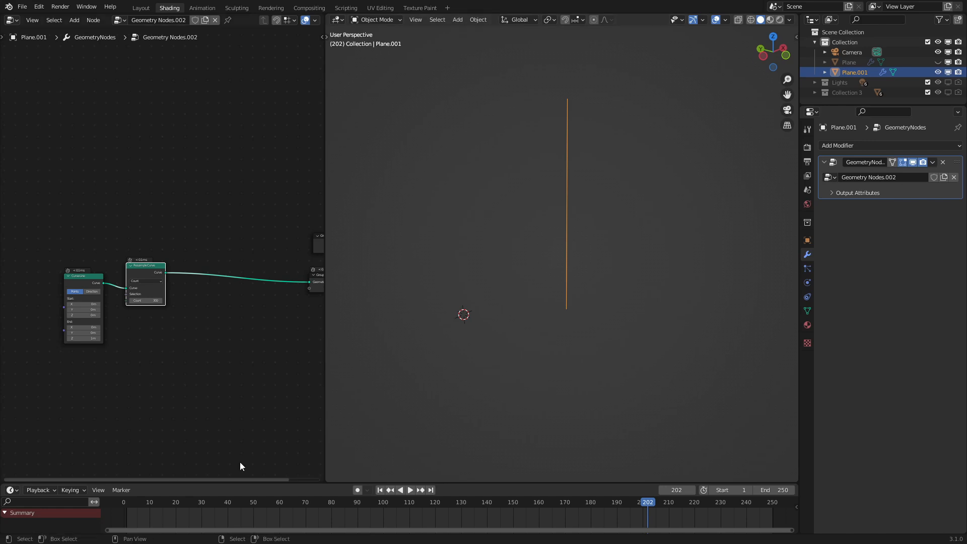
Add a Set Position node to the chain and a Vector Rotate node.
text(set)
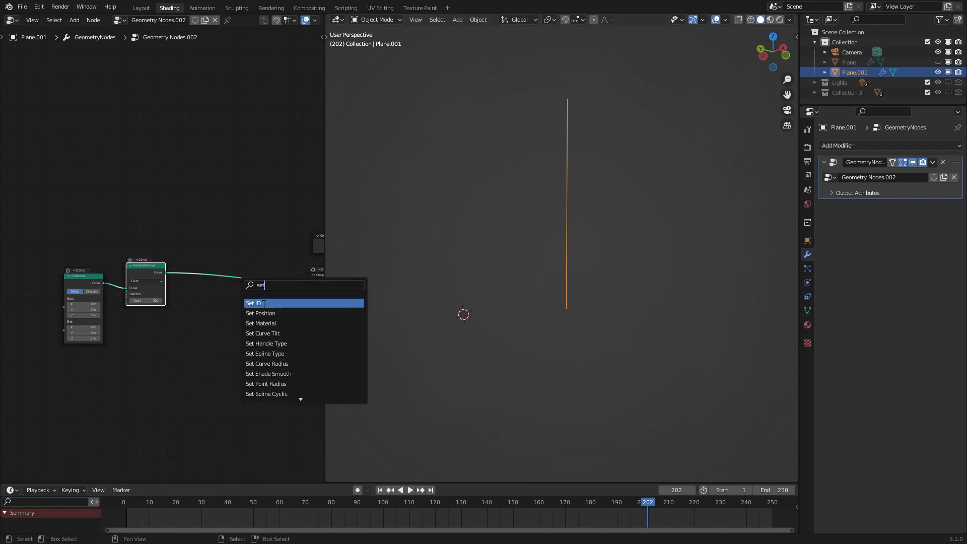
click(260, 313)
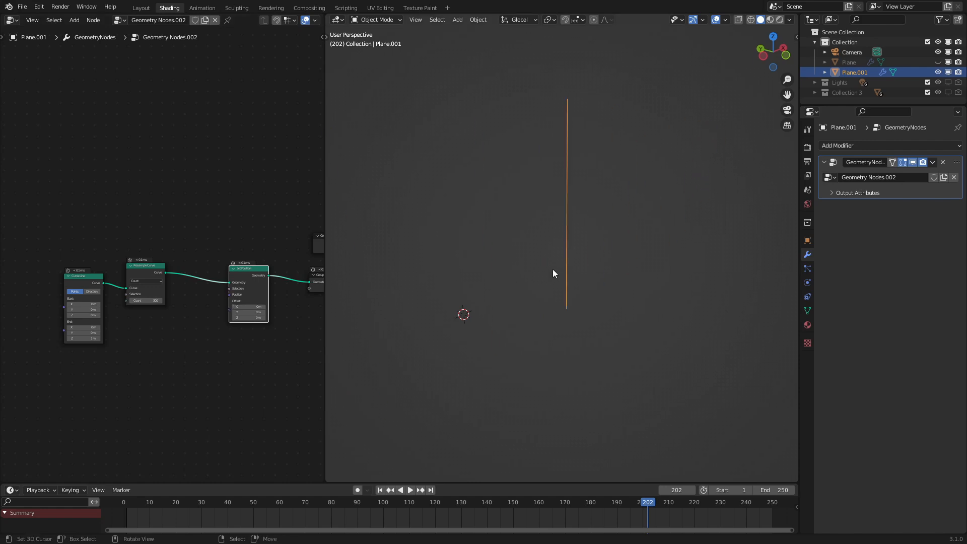
mouse_move(446, 288)
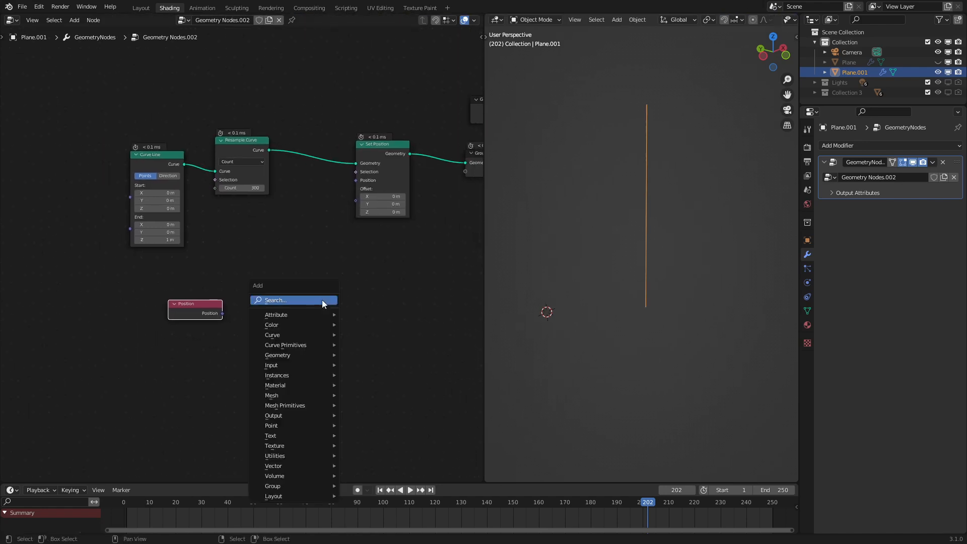
text(ve)
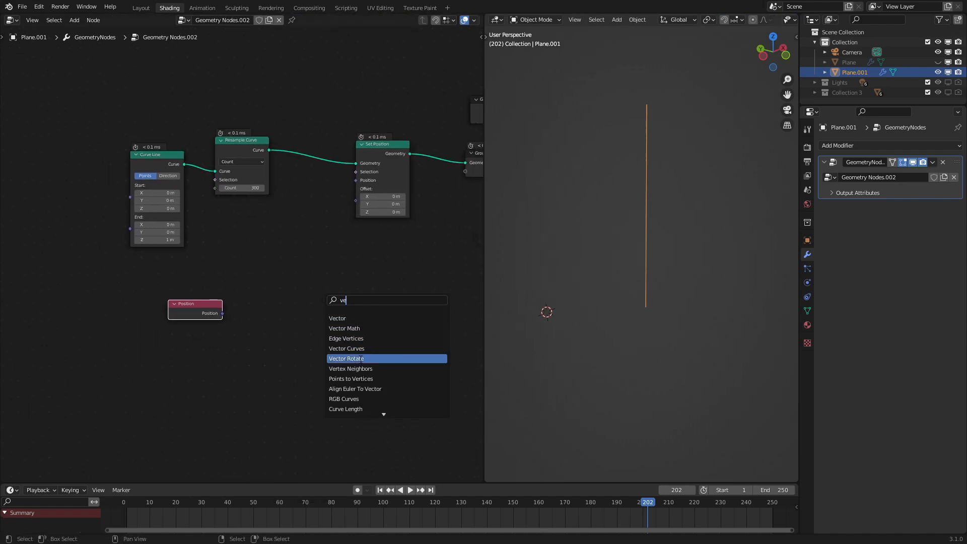
click(346, 359)
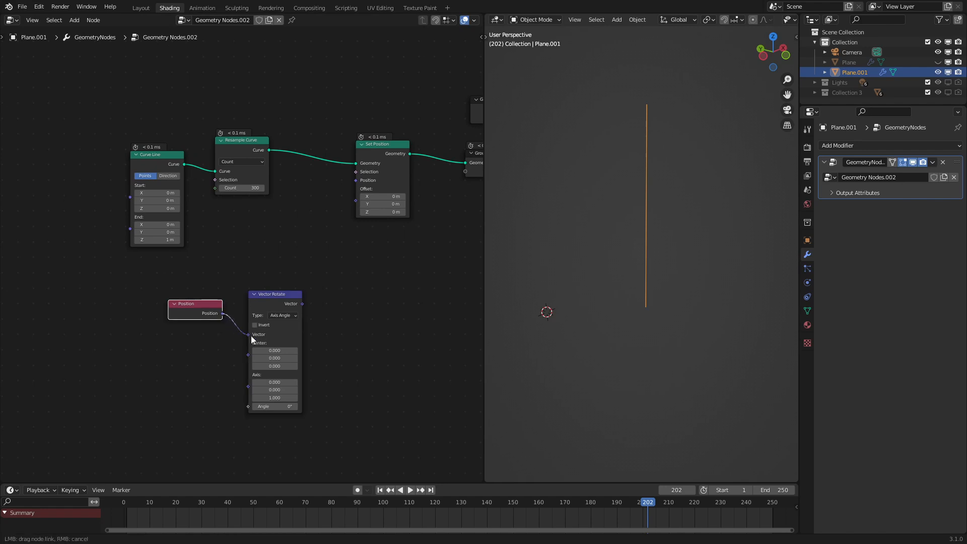
Feed point positions into Vector Rotate, set it to Y Axis, and adjust the angle.
drag(302, 303, 355, 188)
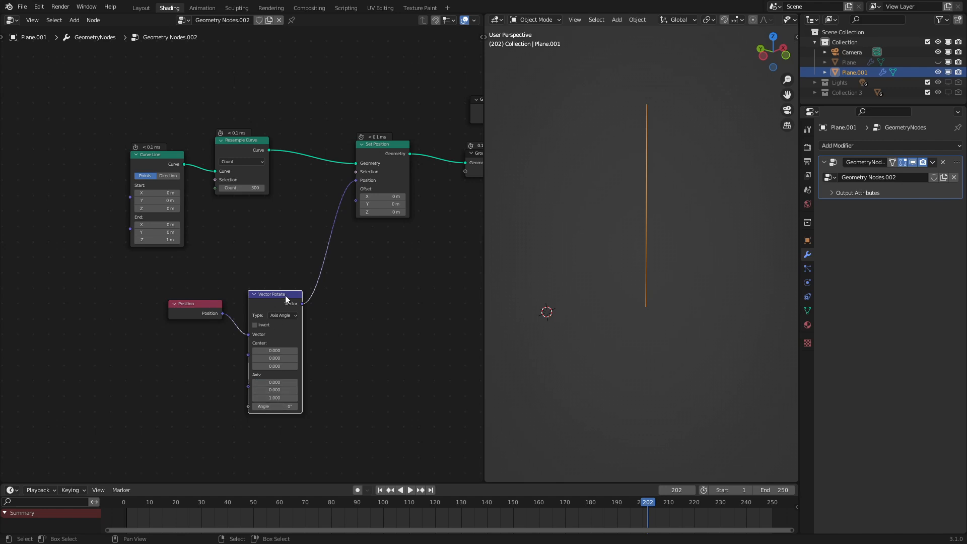
click(283, 316)
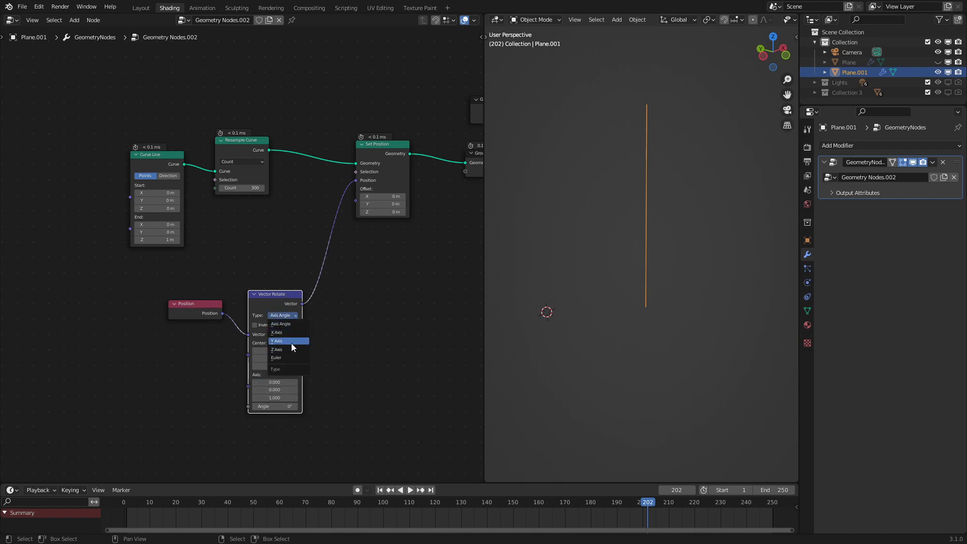
click(277, 340)
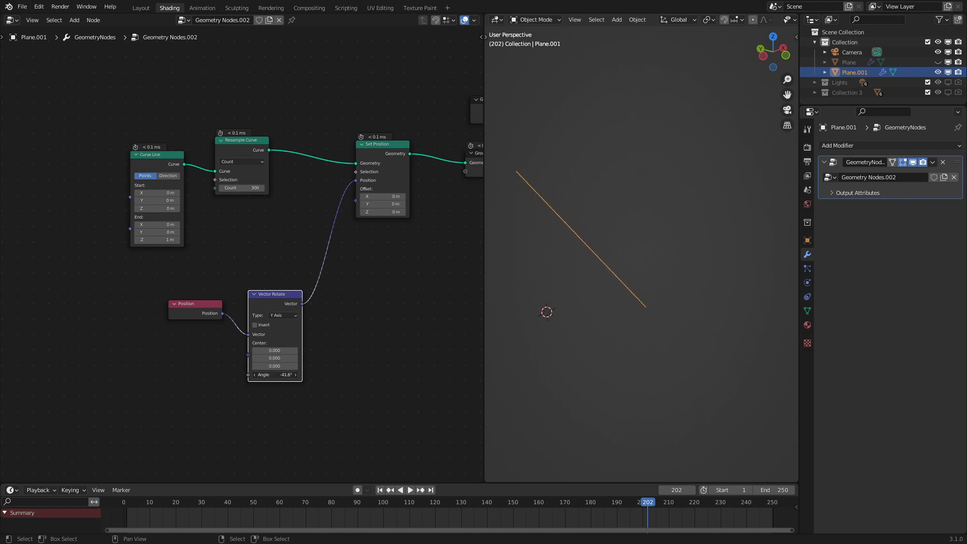
drag(275, 374, 290, 374)
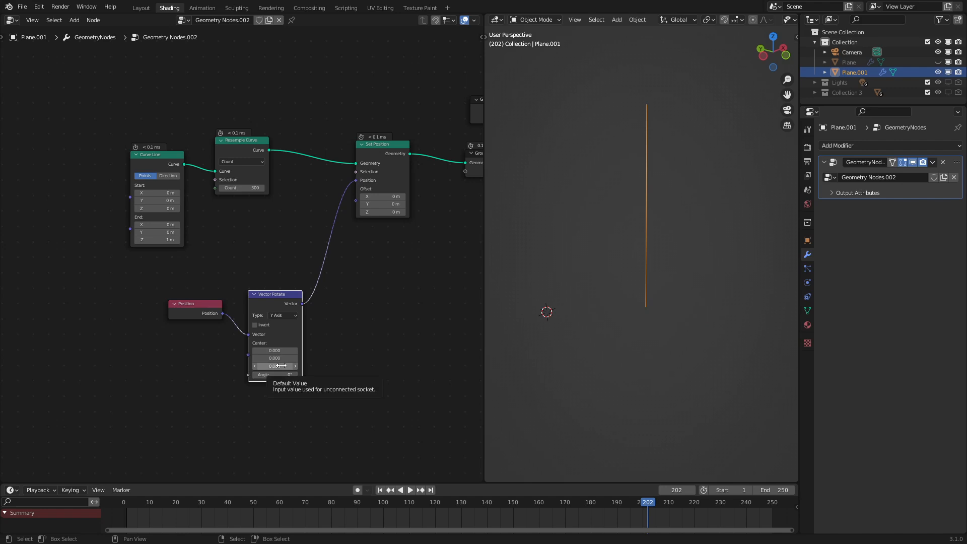
mouse_move(195, 314)
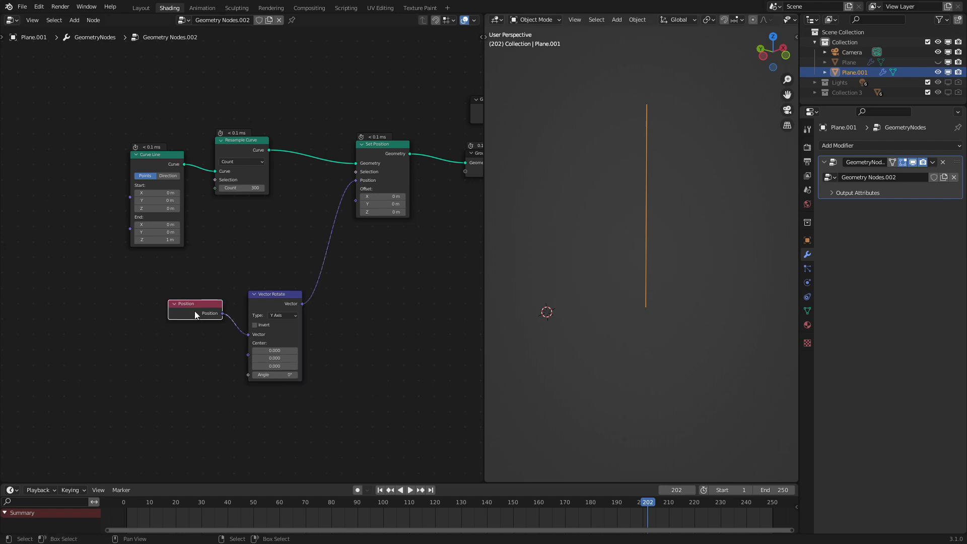
mouse_move(568, 296)
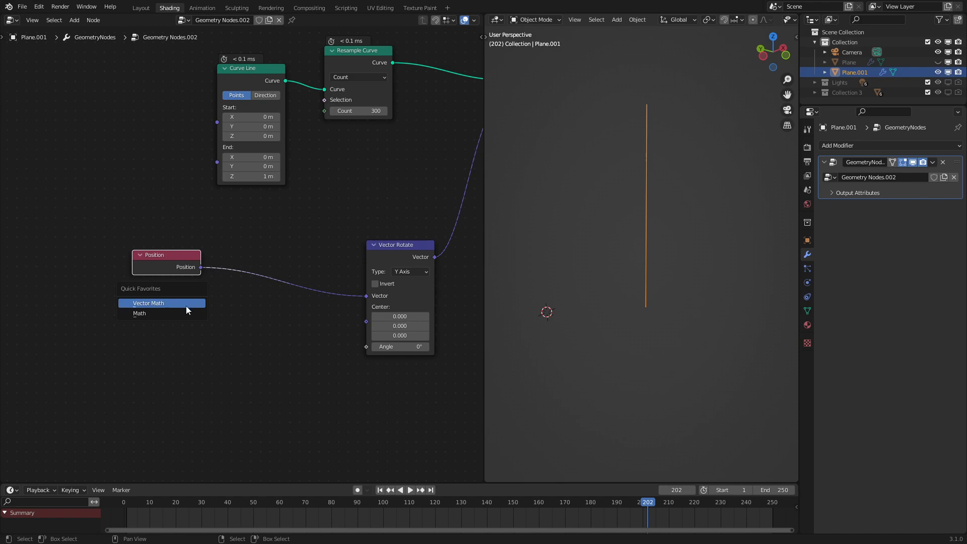
Wire a Vector Math Length node and a Math Multiply node into the rotation angle, raising the factor to 13.
click(148, 303)
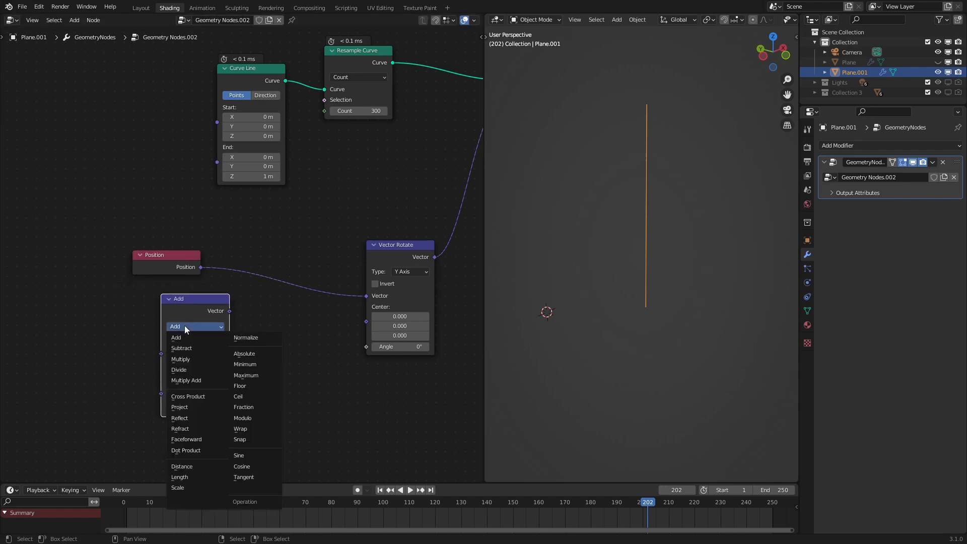
click(179, 477)
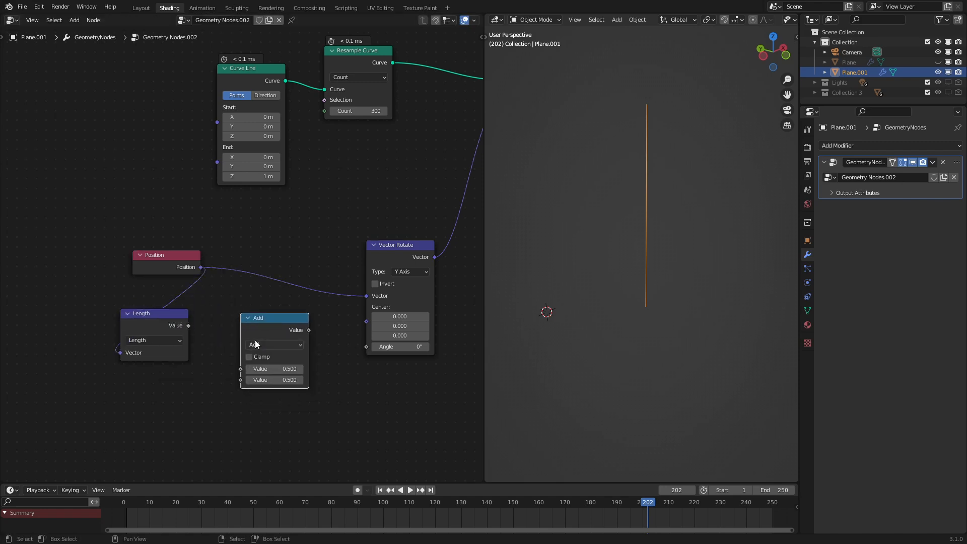
click(274, 345)
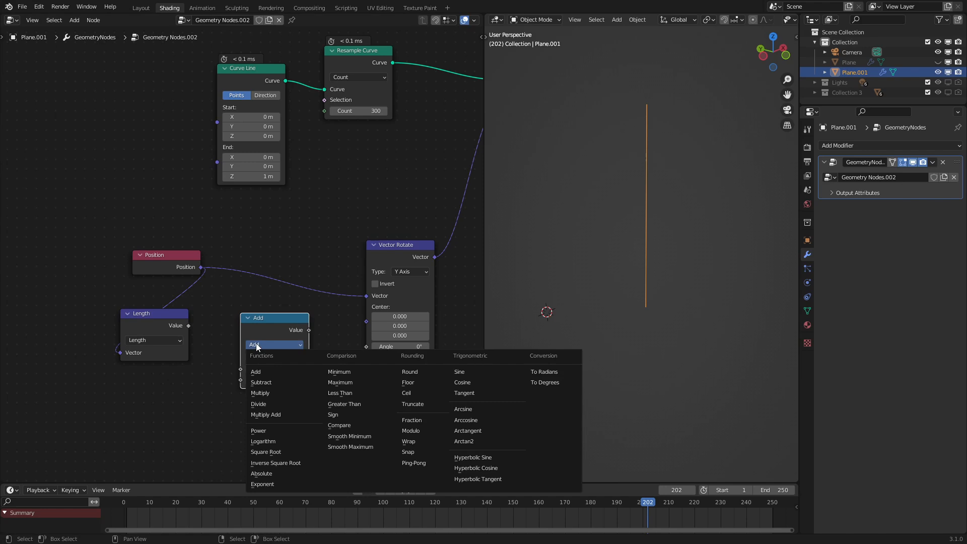
click(259, 392)
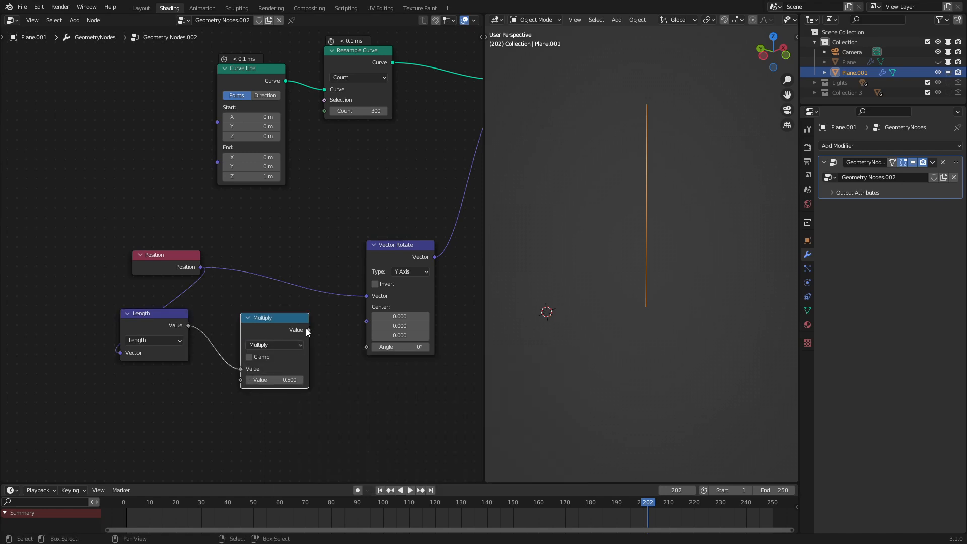
drag(307, 329, 366, 345)
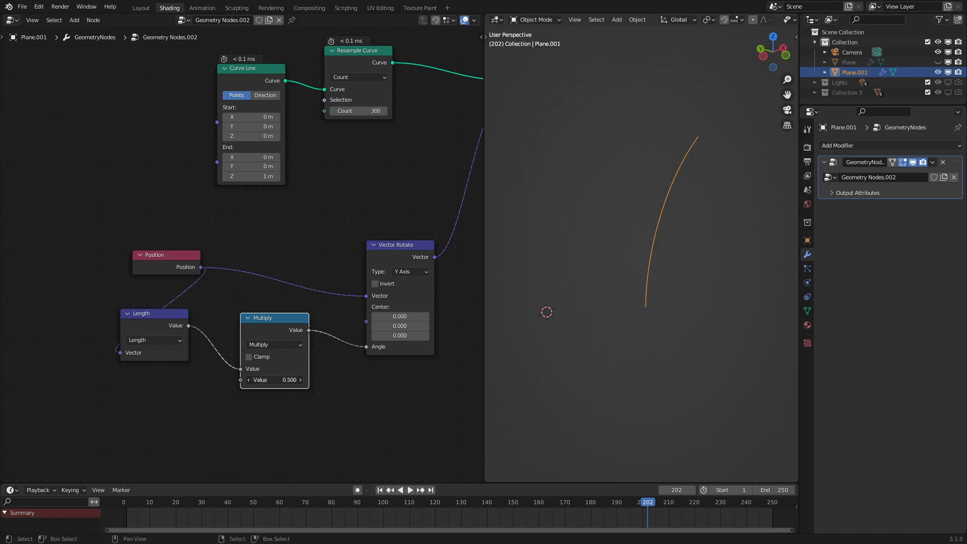
drag(274, 379, 274, 364)
text(13.000)
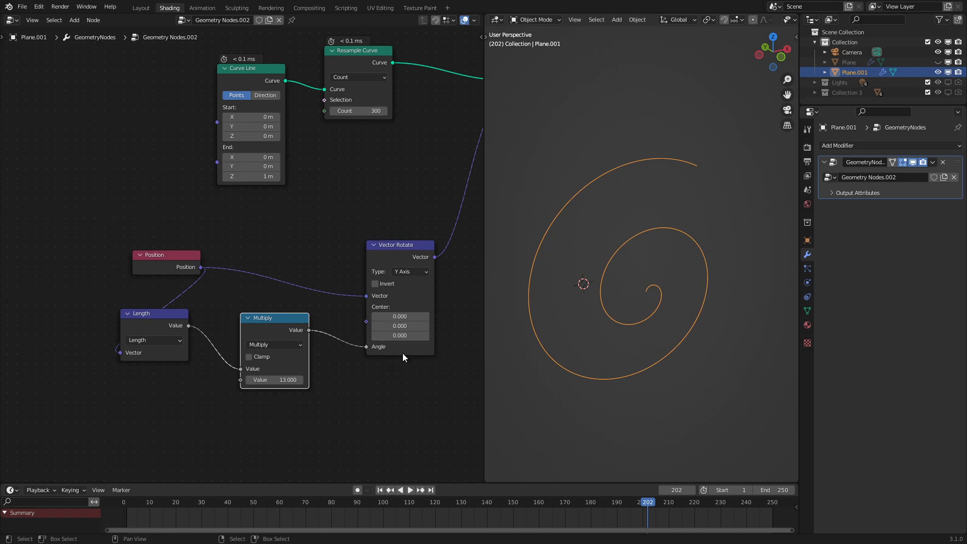
mouse_move(681, 291)
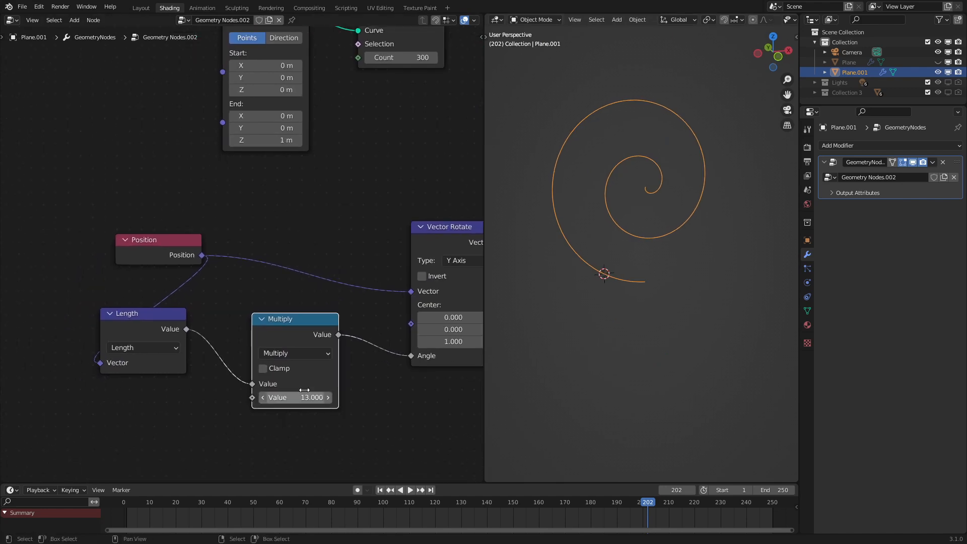
Lower the Multiply value to unwind the spiral, then raise it back to 13.
drag(303, 398, 258, 397)
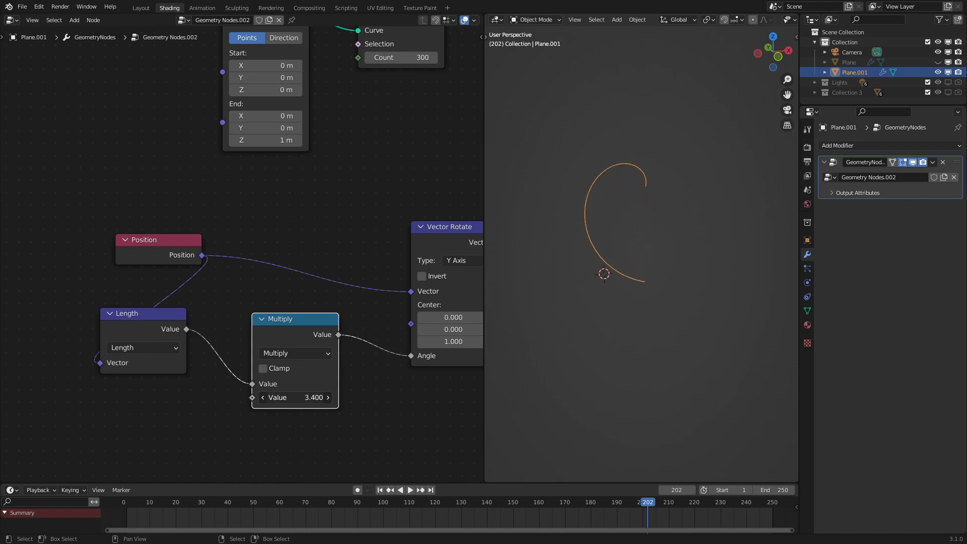
drag(293, 397, 314, 397)
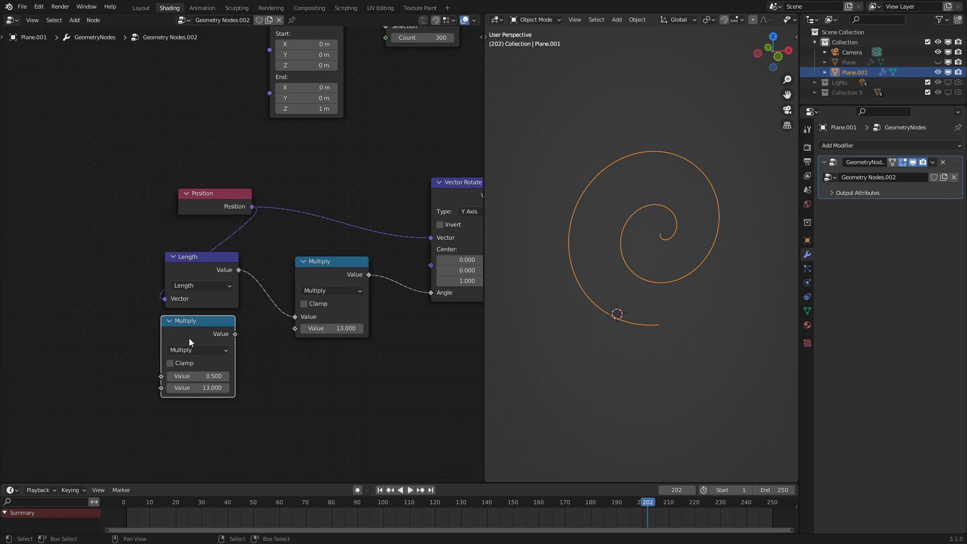
Switch the copied math node to Power, lower the exponent to 6, and enable Clamp.
click(198, 350)
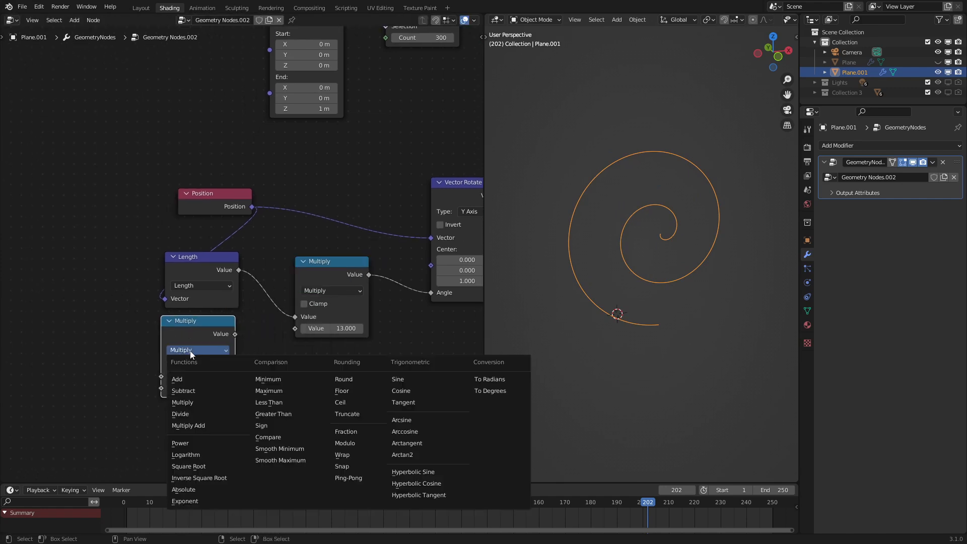
click(180, 443)
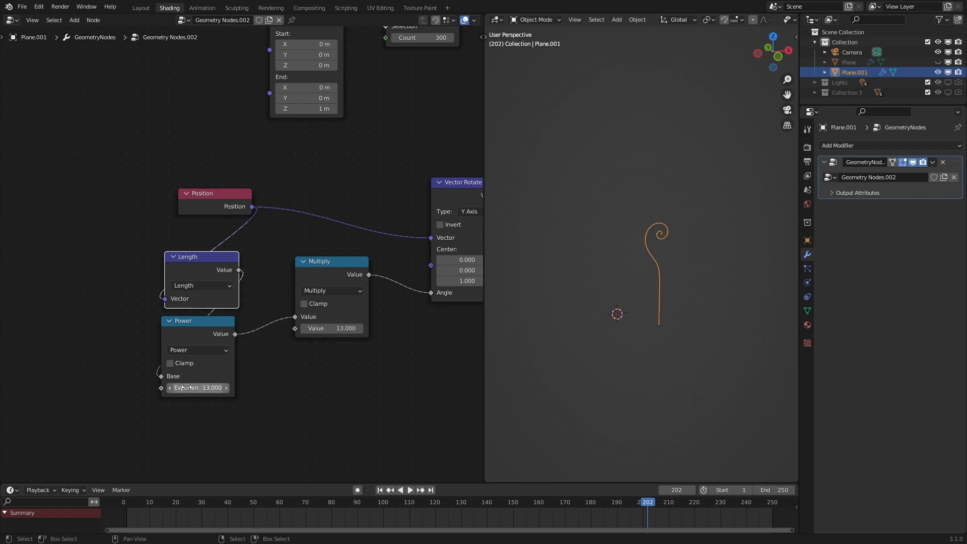
drag(198, 387, 197, 387)
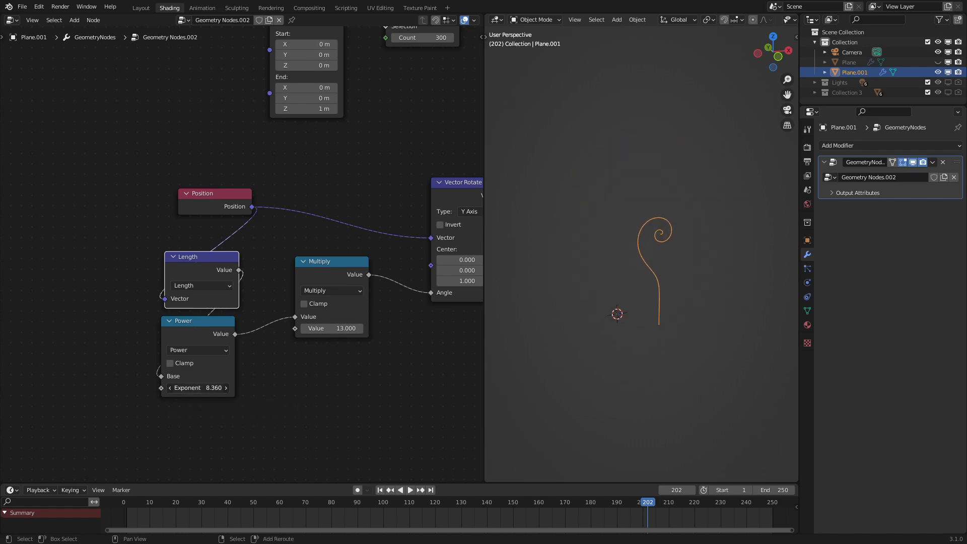
drag(198, 387, 172, 388)
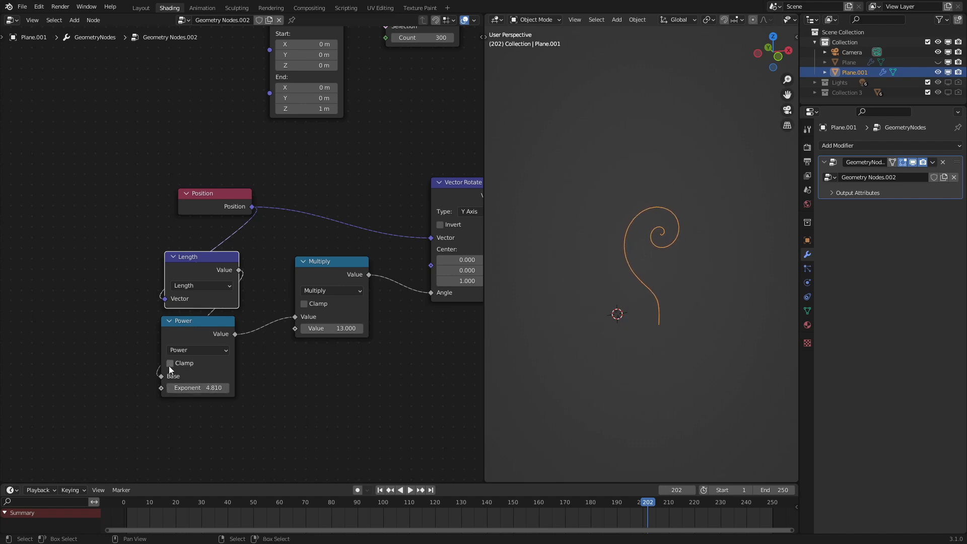
click(169, 363)
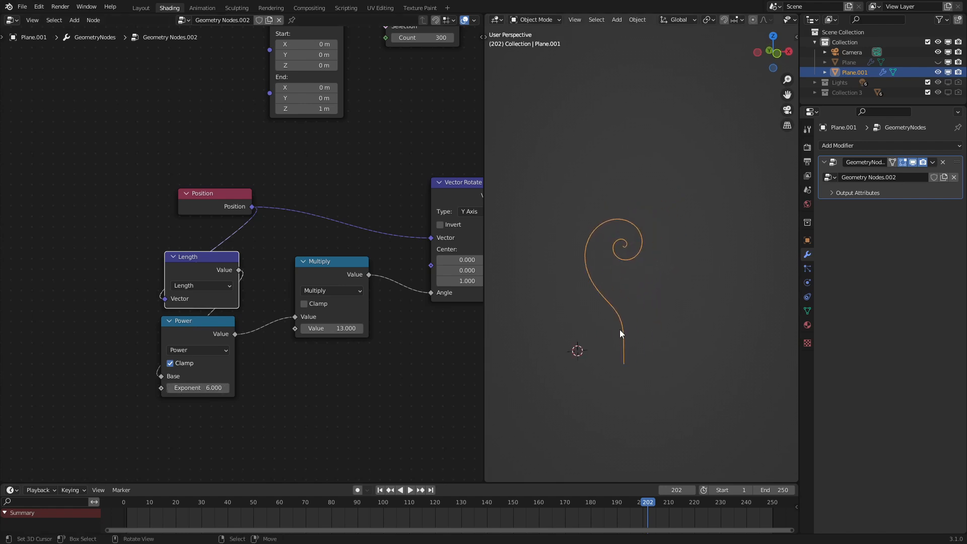
Duplicate the spiral object, then box-select and nudge the spiral-building nodes.
key(shift+d)
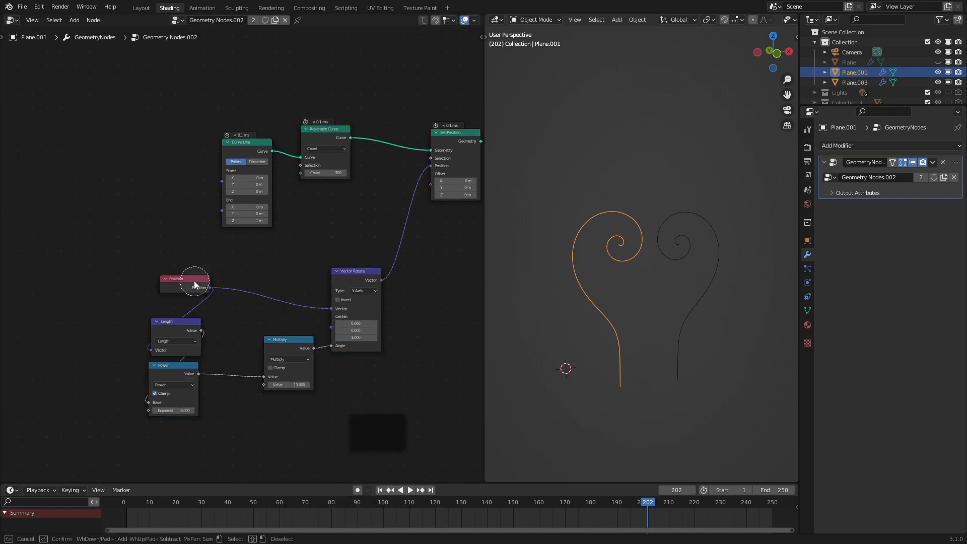
drag(195, 278, 184, 293)
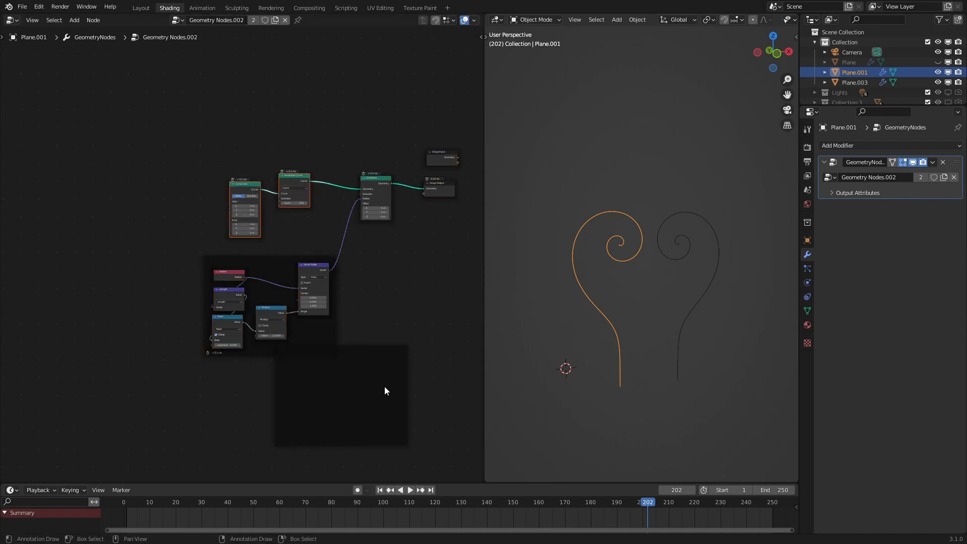
drag(293, 187, 293, 191)
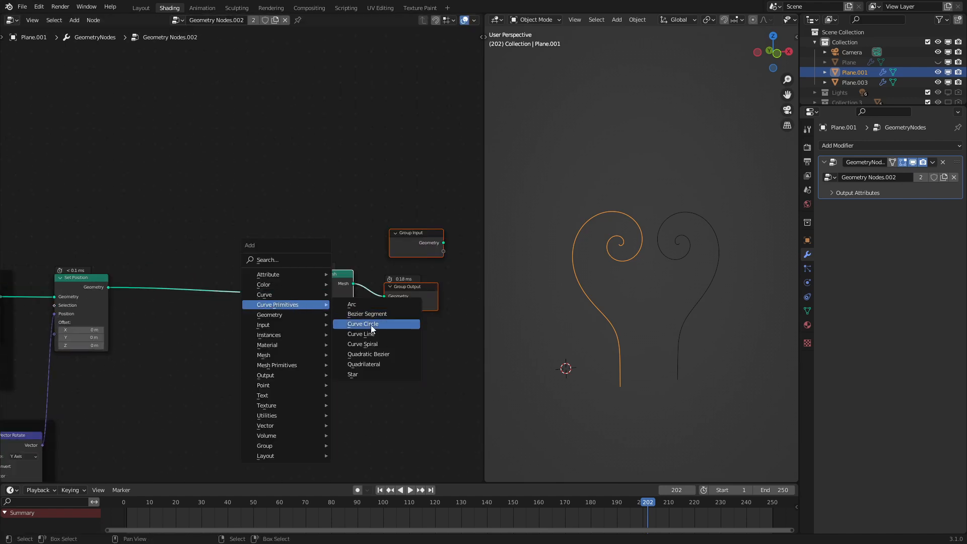
Add a Curve Circle with 0.03 m radius and link it as the Curve to Mesh profile.
click(363, 324)
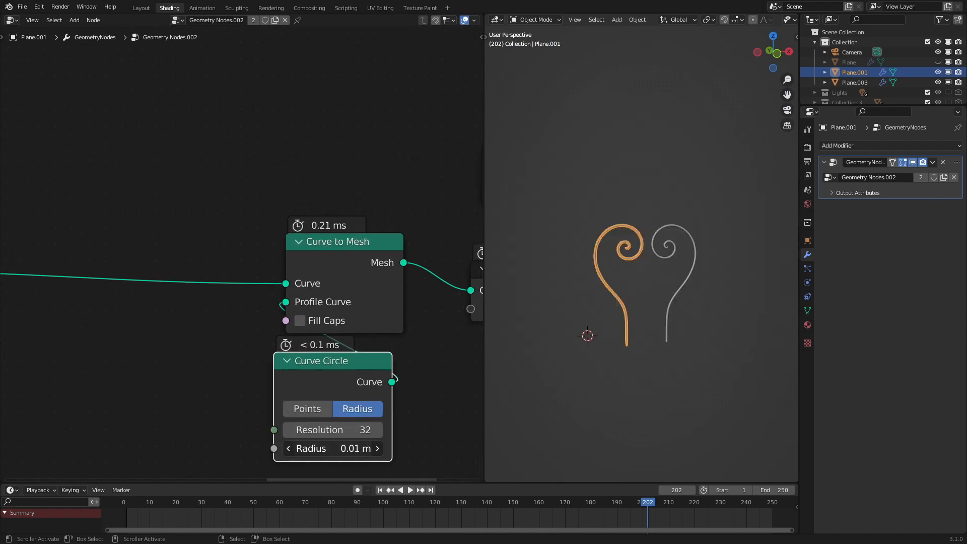
click(332, 448)
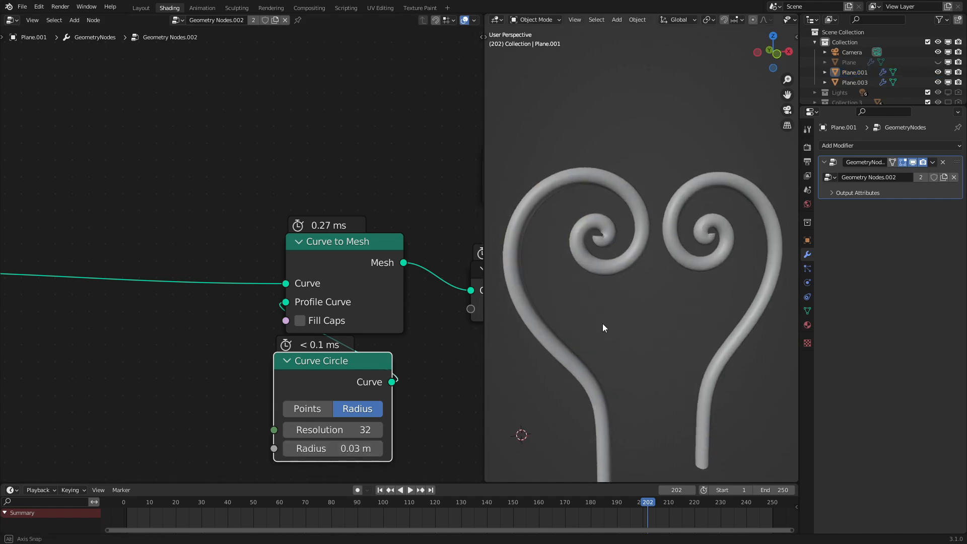
drag(603, 327, 579, 311)
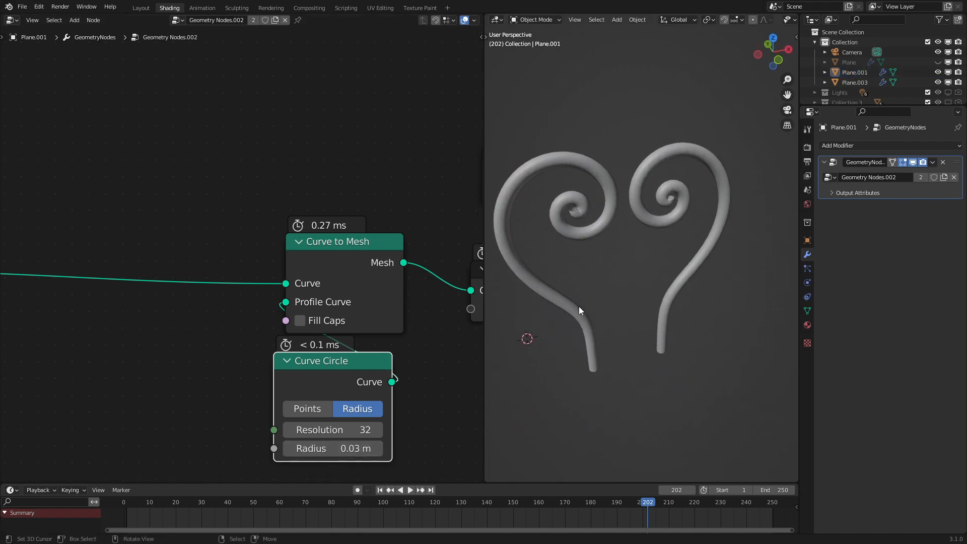
mouse_move(595, 209)
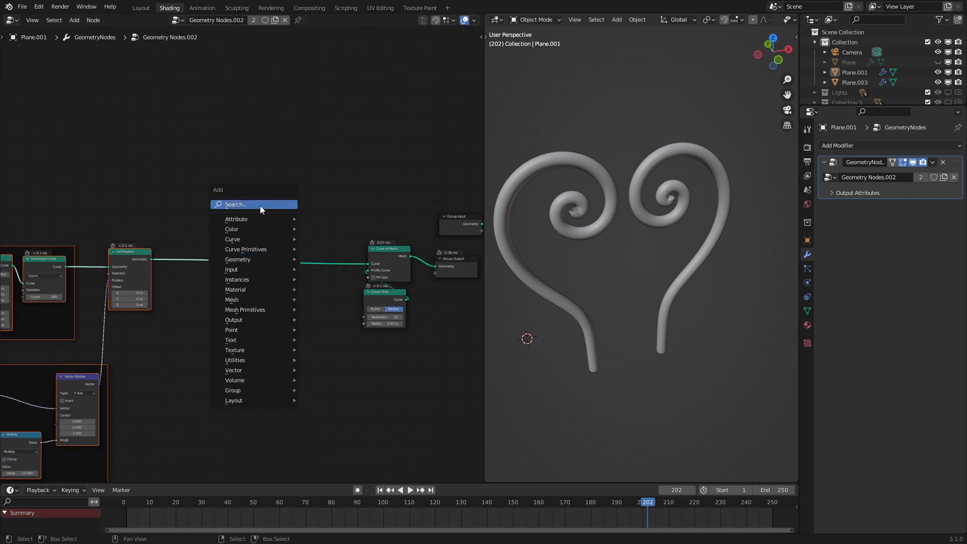
Add Set Curve Radius and Spline Parameter nodes, feeding Factor into Radius to taper tubes.
text(set r)
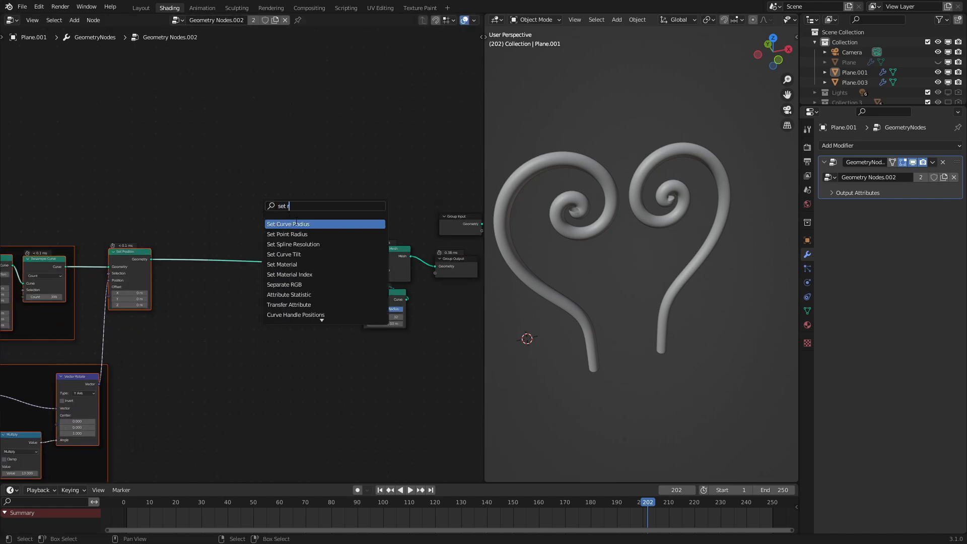
click(287, 223)
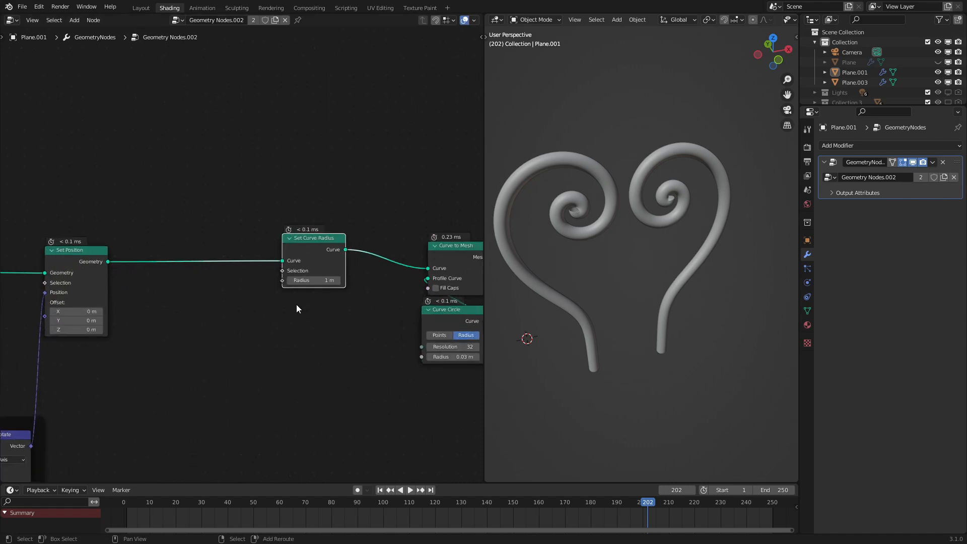
text(par)
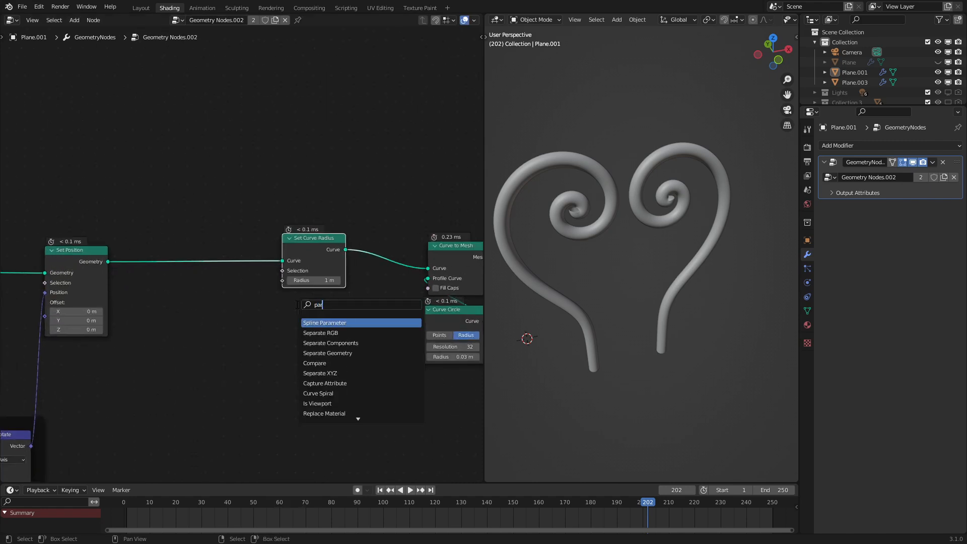
click(325, 323)
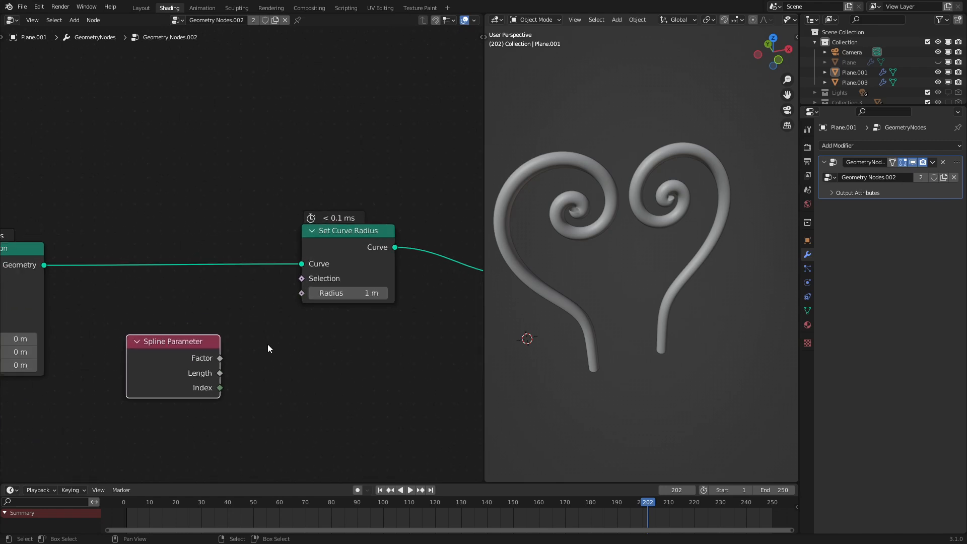
drag(220, 358, 301, 293)
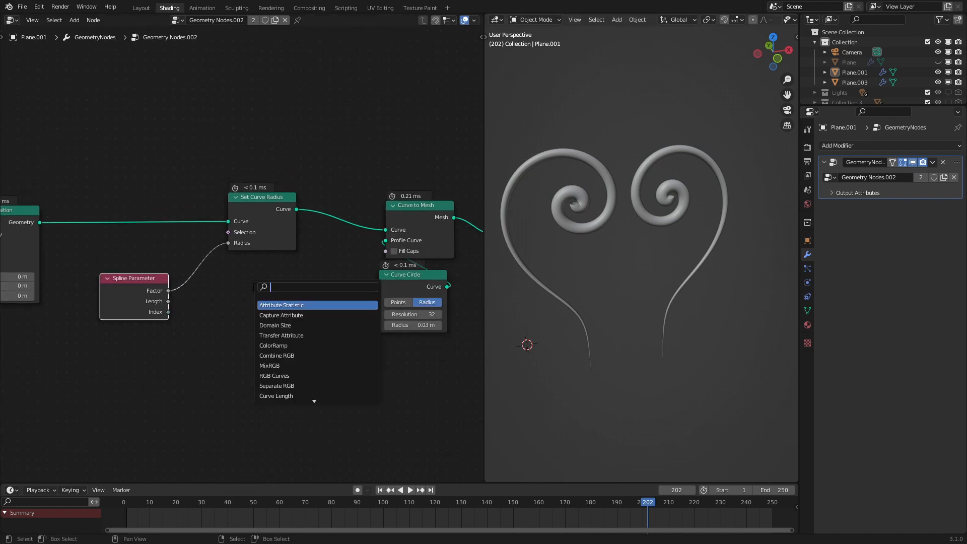
Insert a Float Curve between Factor and Radius and bend it into an arch.
text(flo)
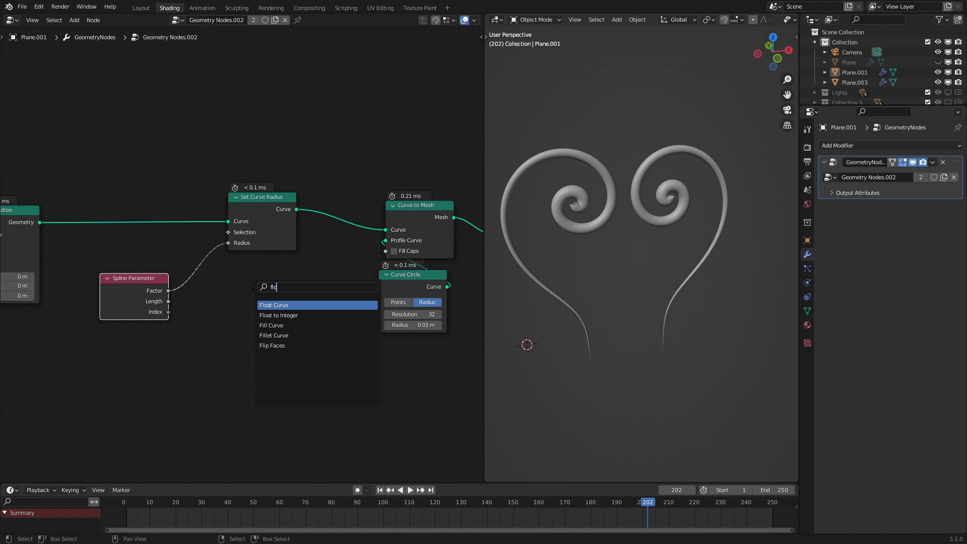
click(274, 305)
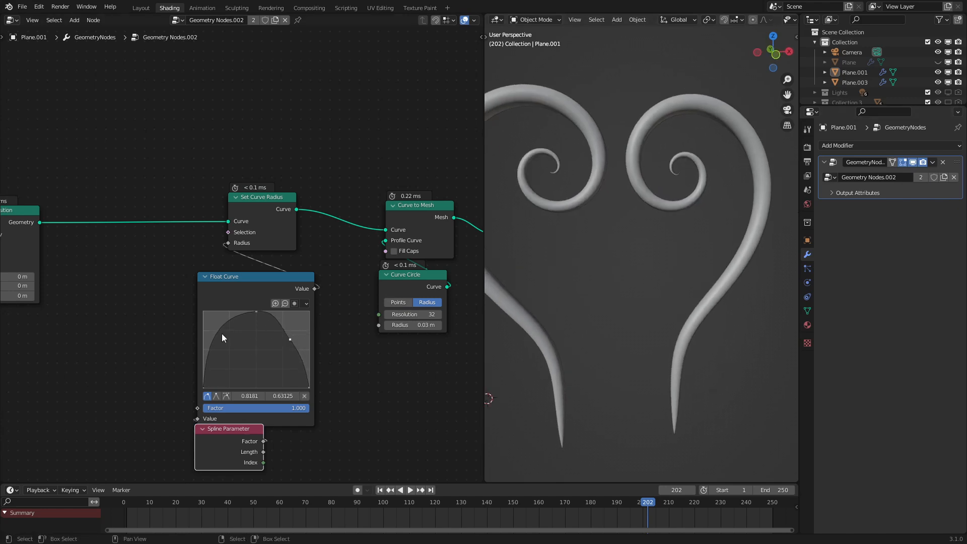
drag(290, 338, 206, 337)
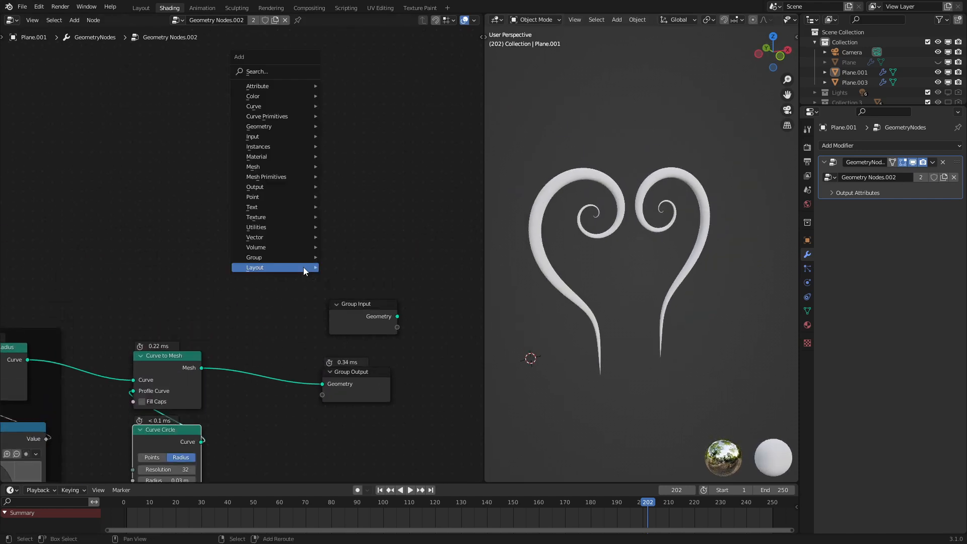
Add a Set Material node before Group Output set to the orange Material.007.
text(se)
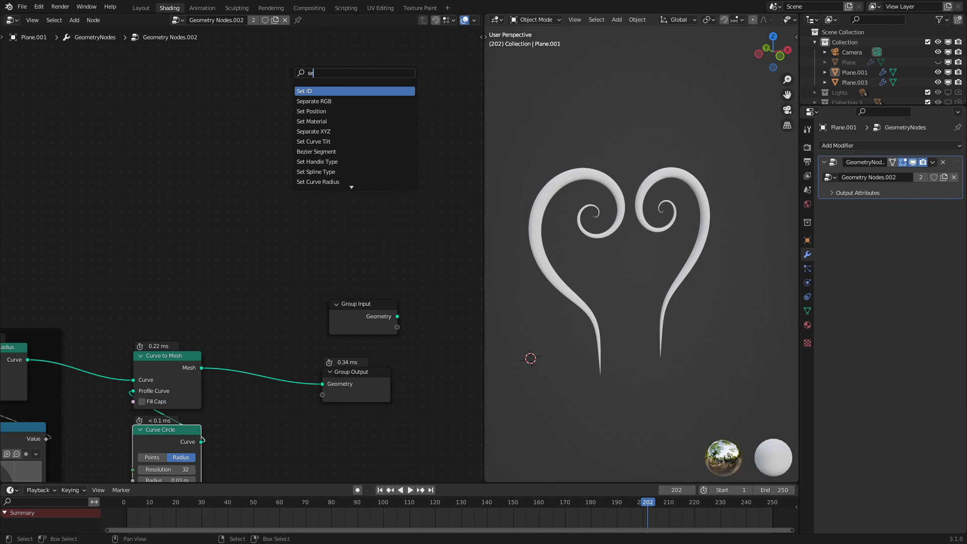
click(311, 121)
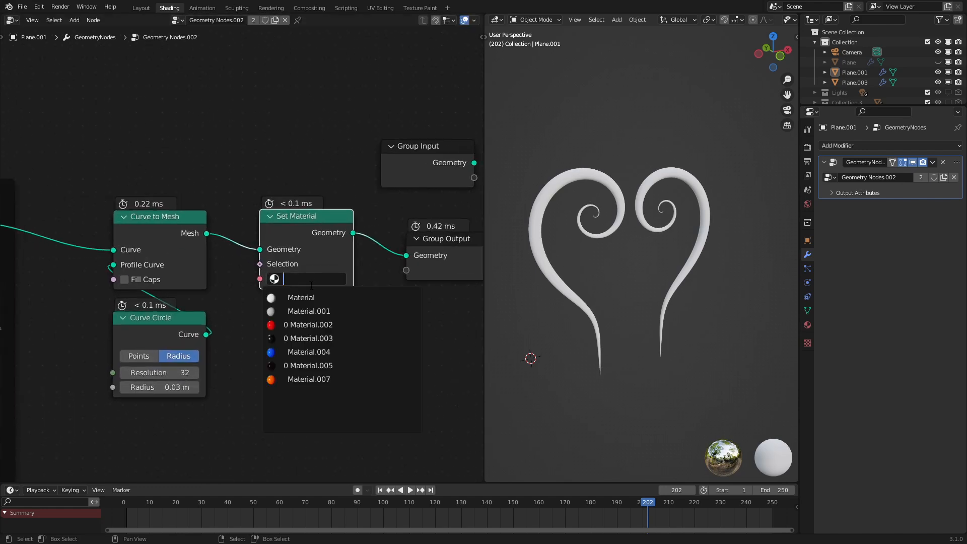
click(308, 379)
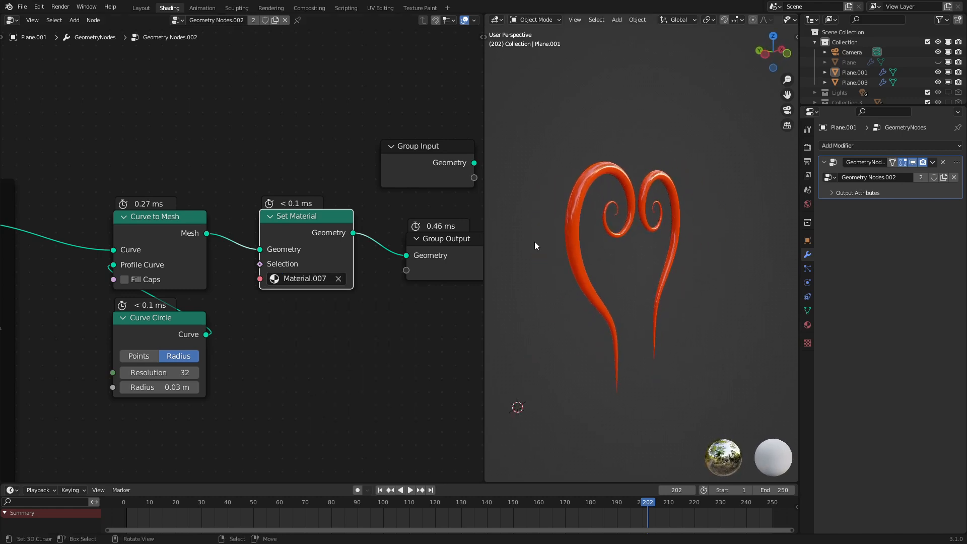
mouse_move(589, 249)
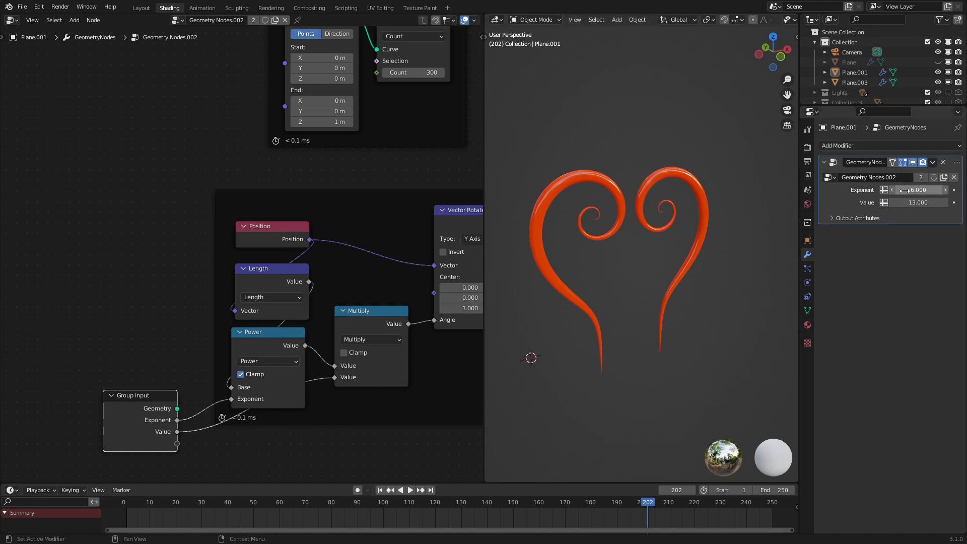
Connect the Resample Count socket (300) to Group Input as a modifier input.
drag(918, 189, 901, 189)
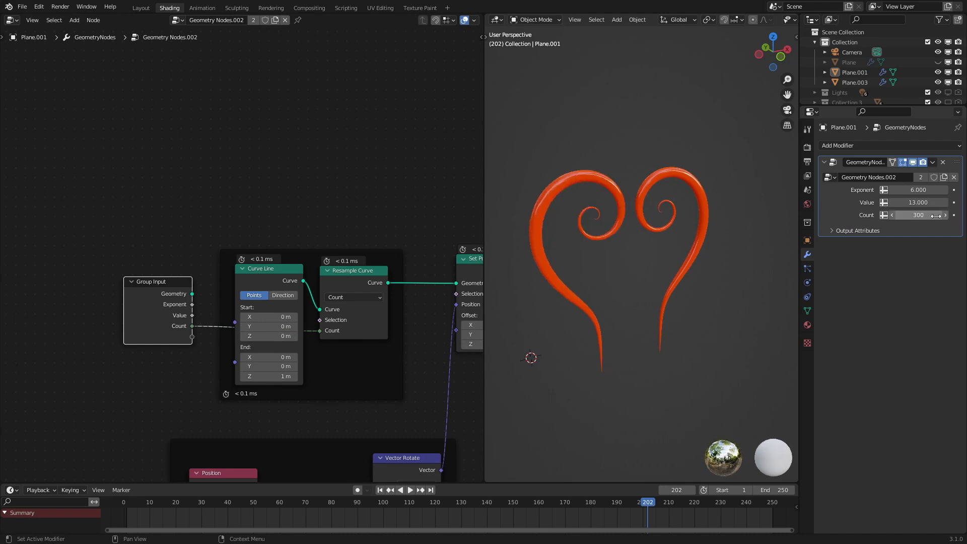
Move the Group Input node down beside the Set Material node.
scroll(down, 3)
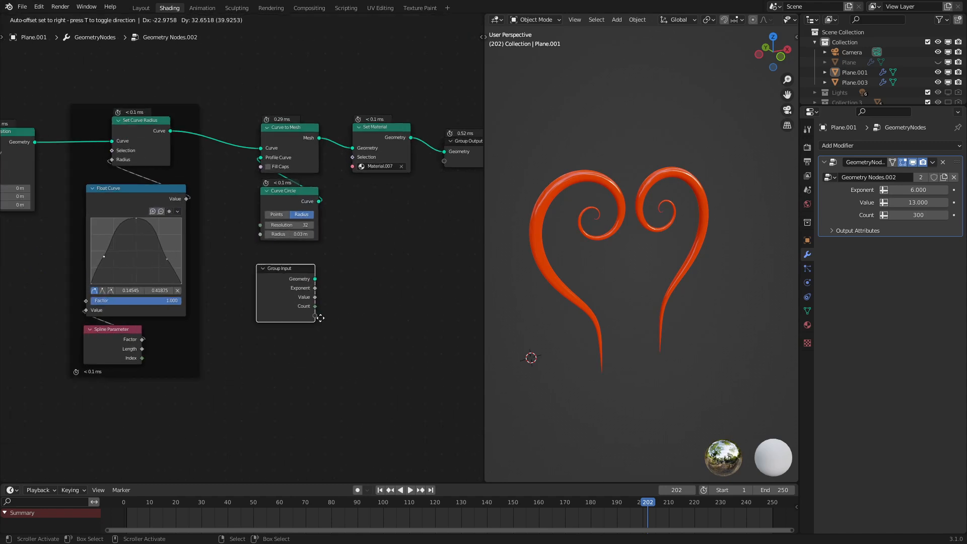
drag(351, 167, 313, 305)
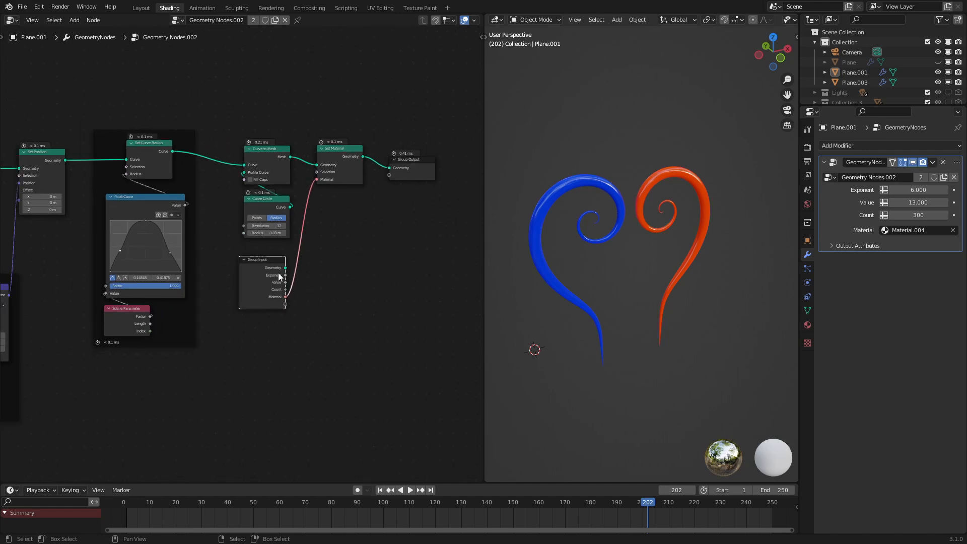
mouse_move(270, 366)
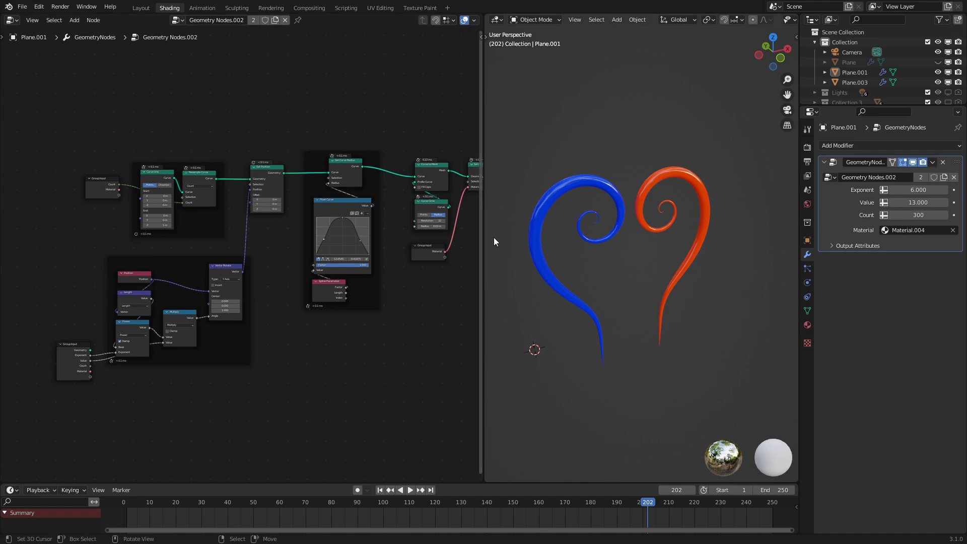
mouse_move(268, 252)
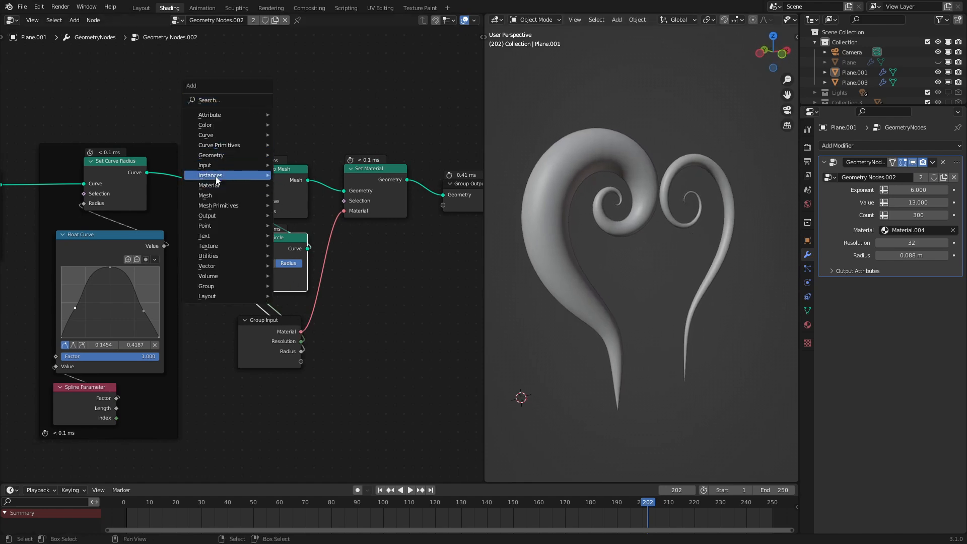
mouse_move(211, 154)
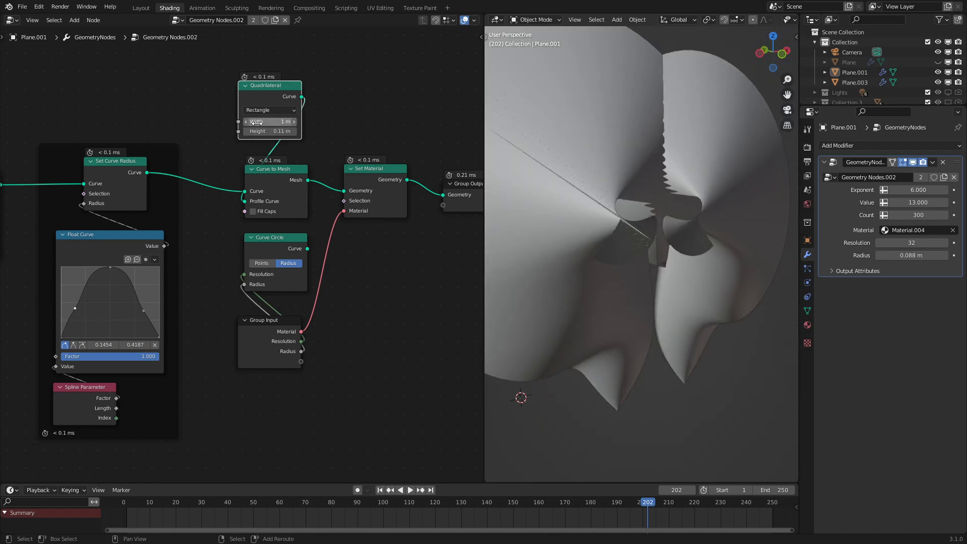
drag(268, 121, 241, 120)
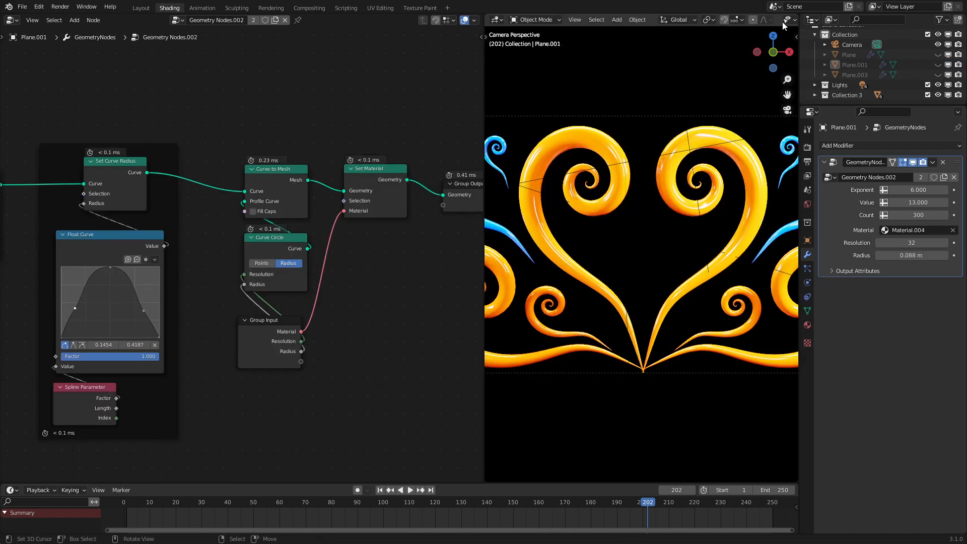
Open the Show Gizmo dropdown in the 3D viewport header.
click(731, 20)
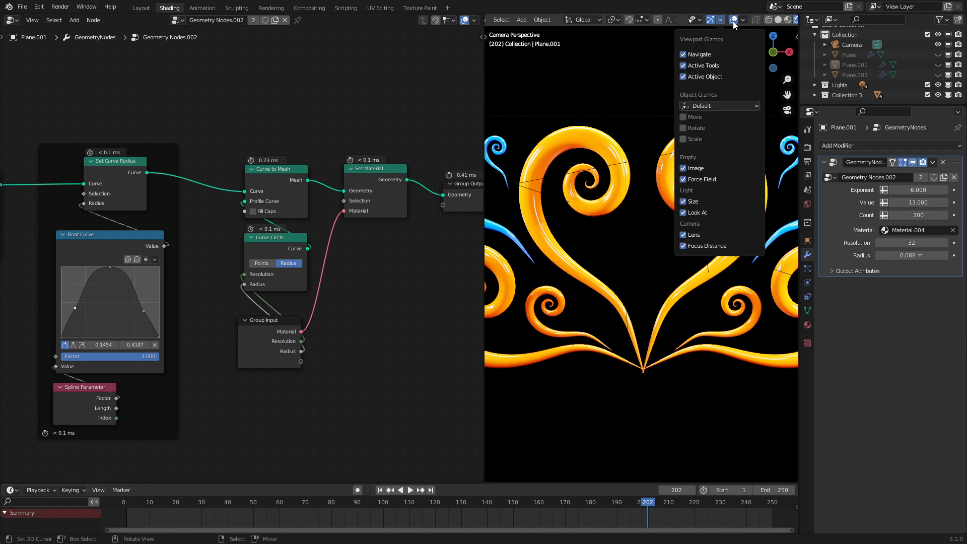